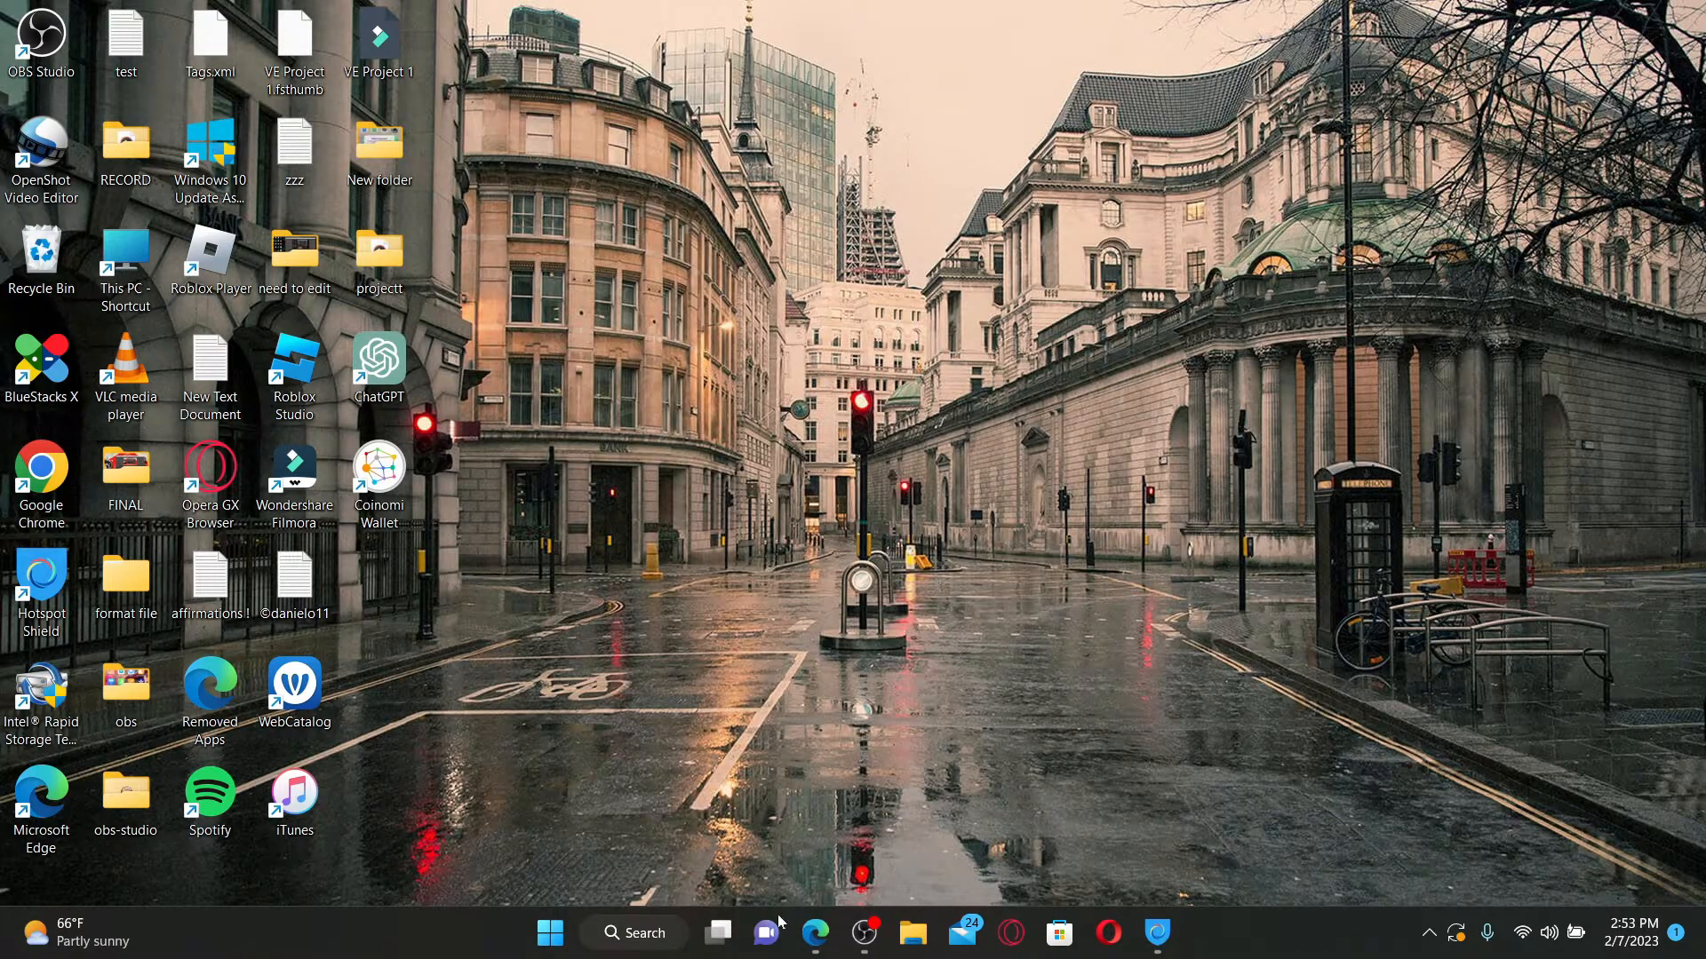
click(814, 933)
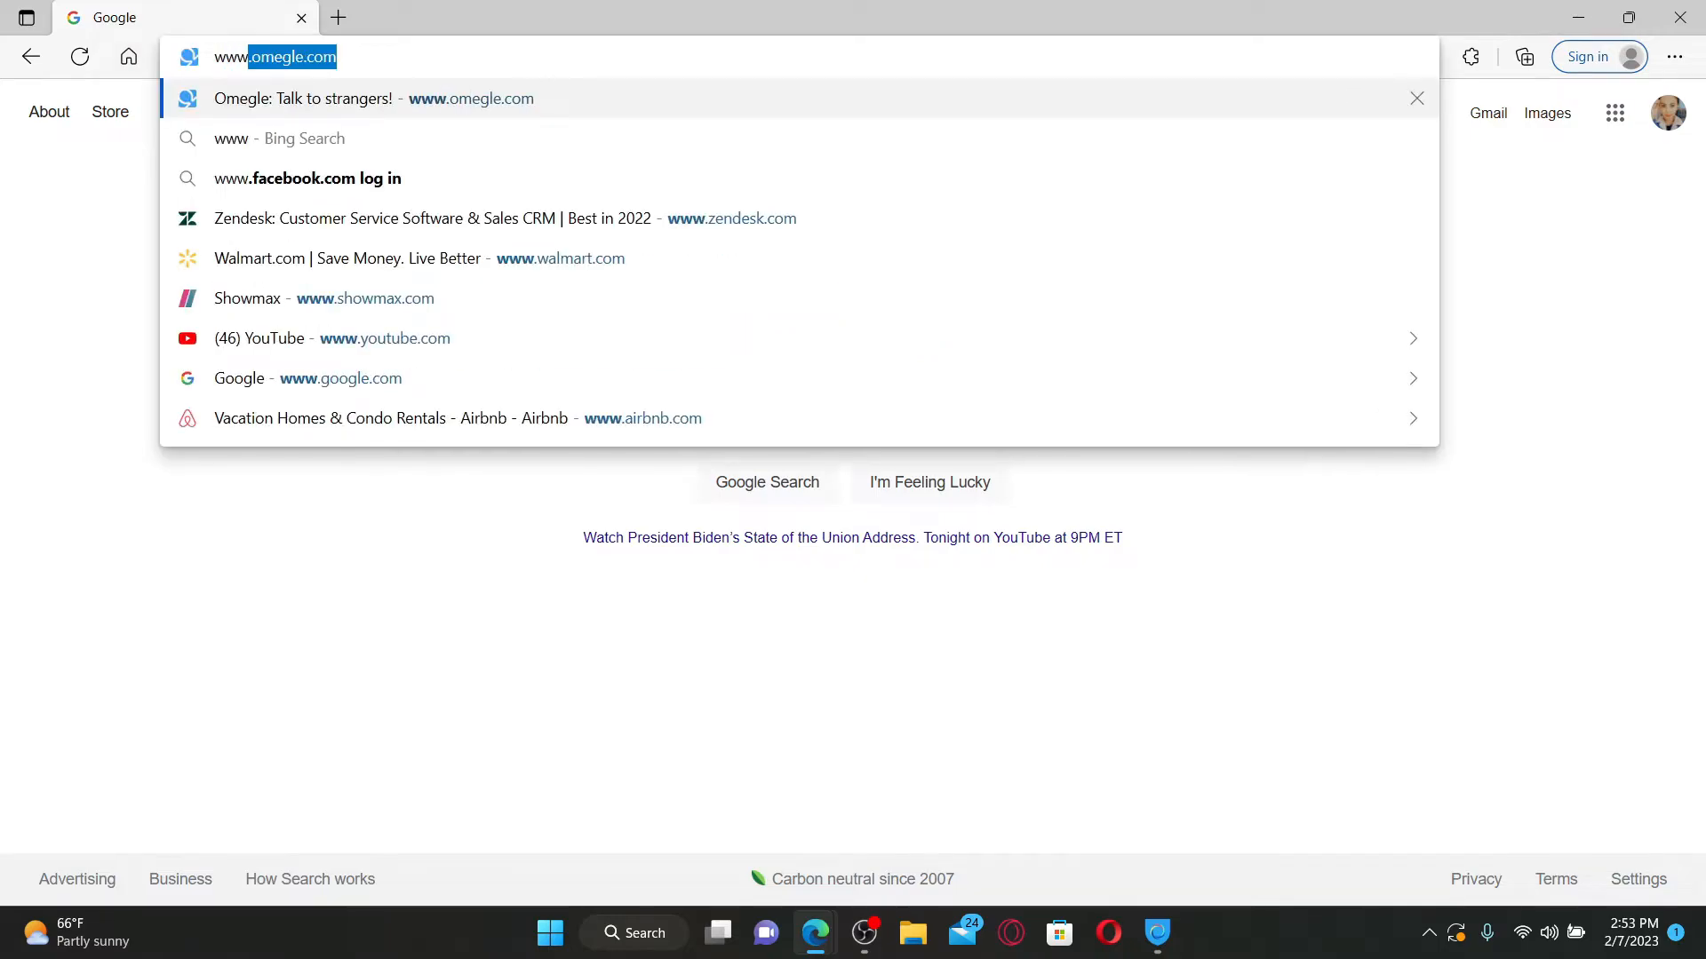
text(www.ourtime.com)
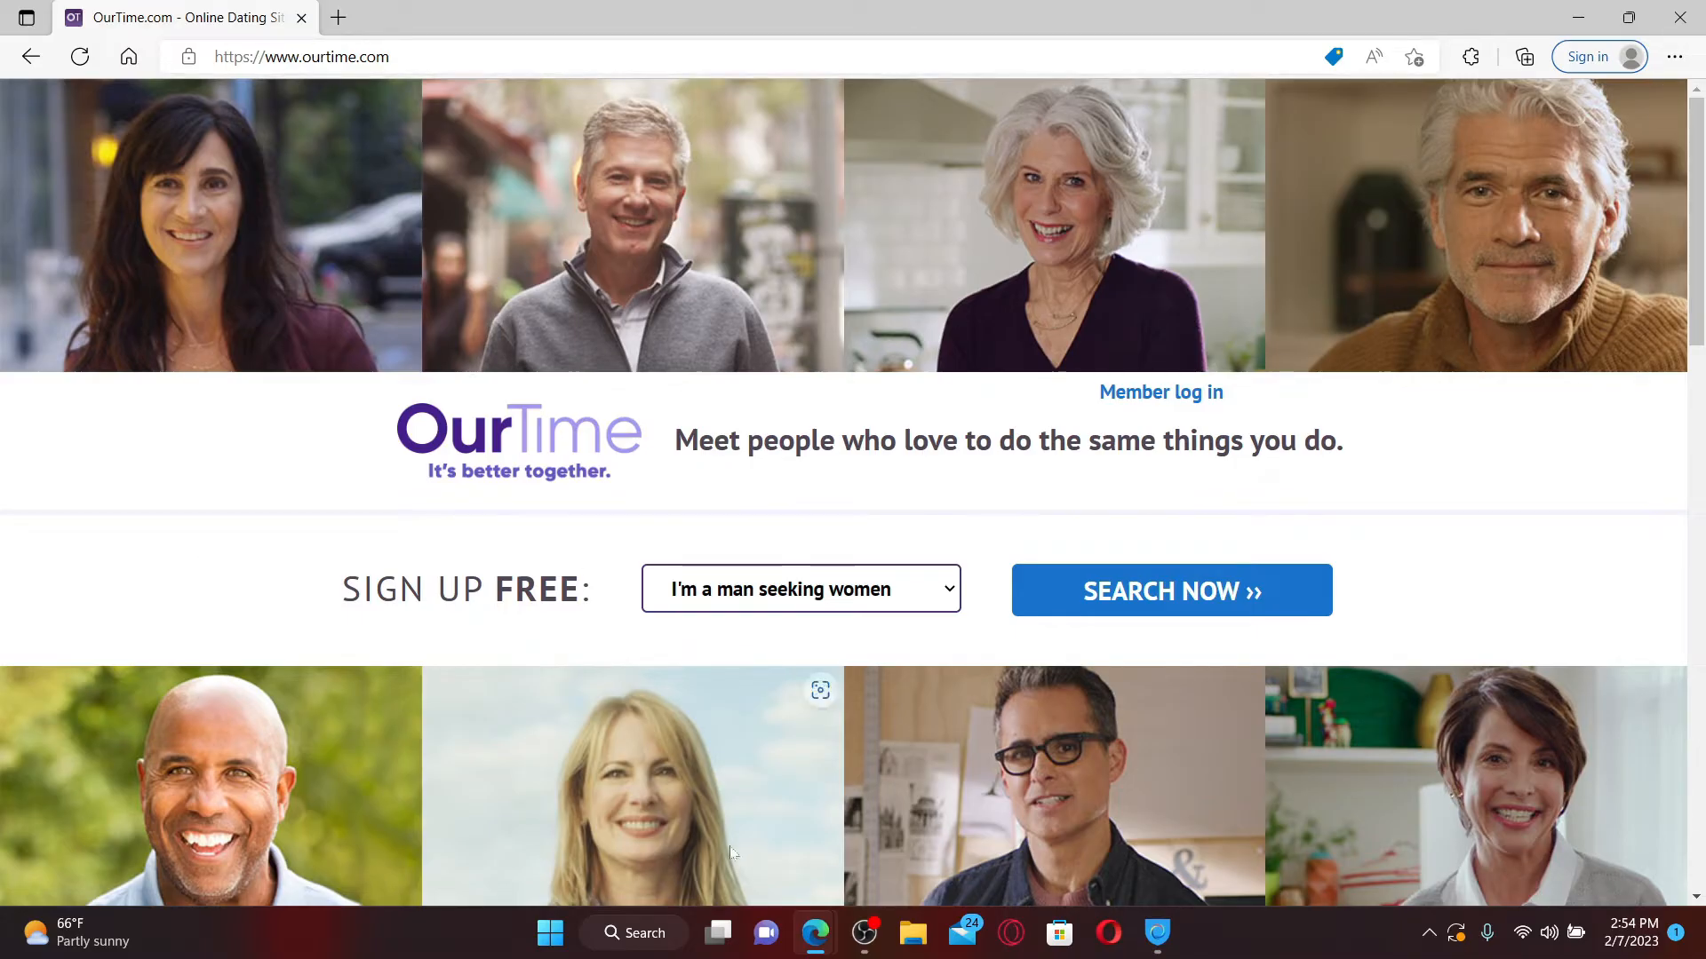
Start signup as a woman seeking men and enter ZIP code 31709.
click(799, 588)
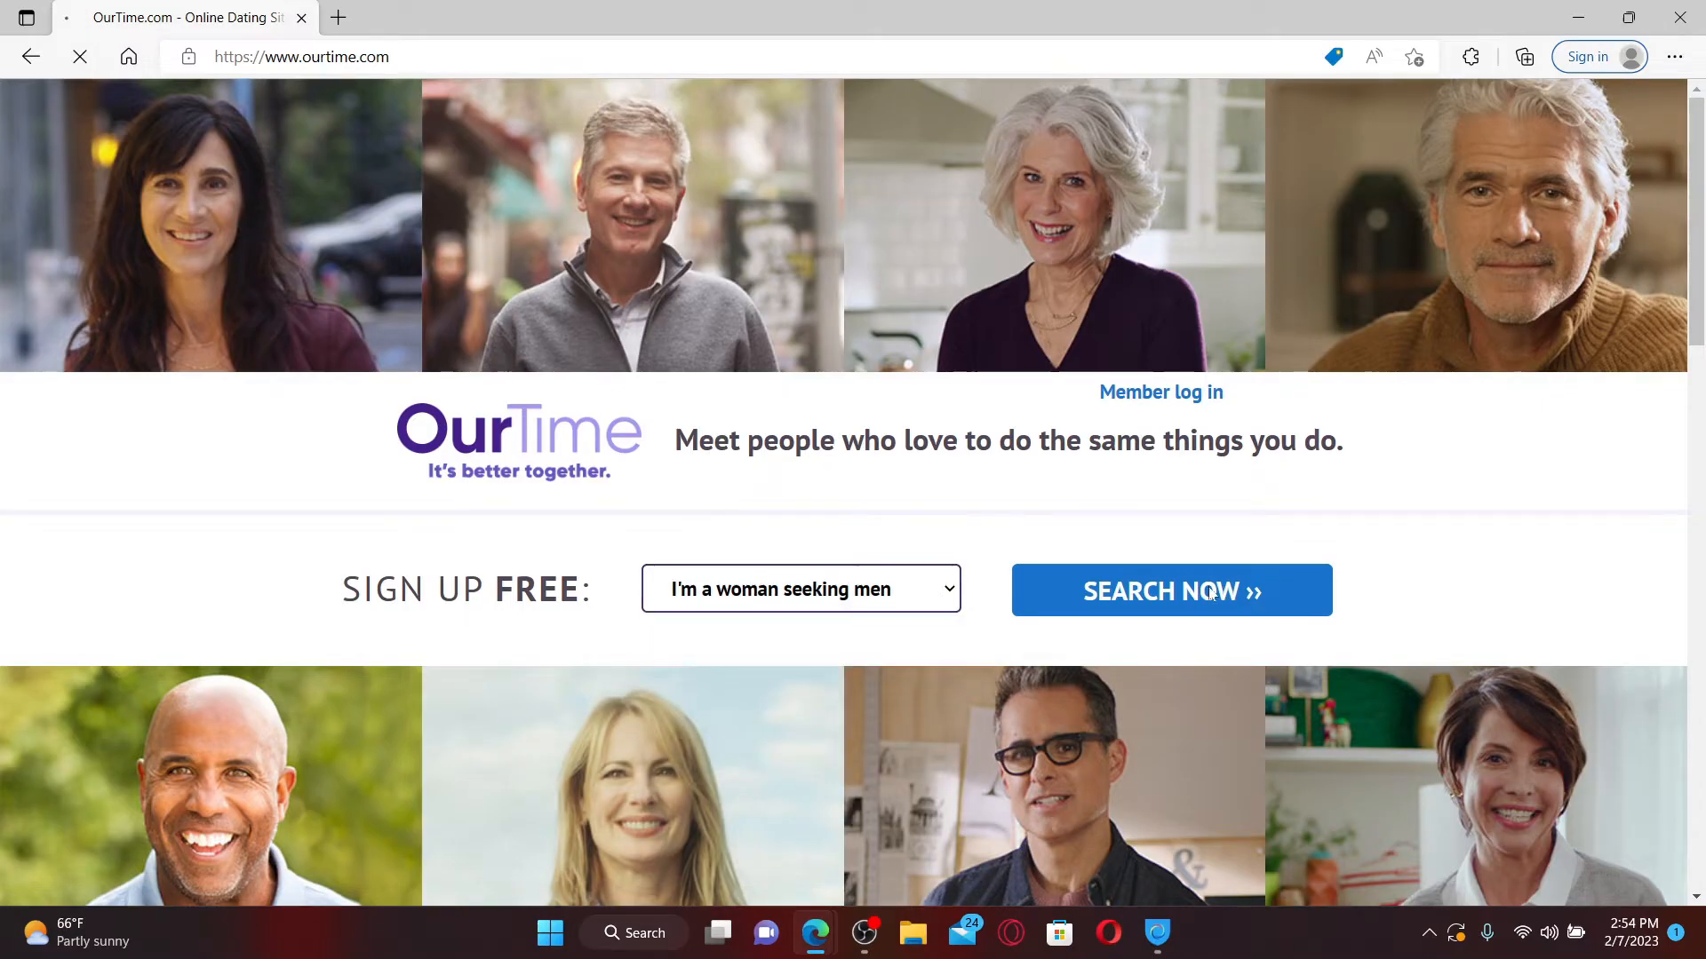
click(1171, 590)
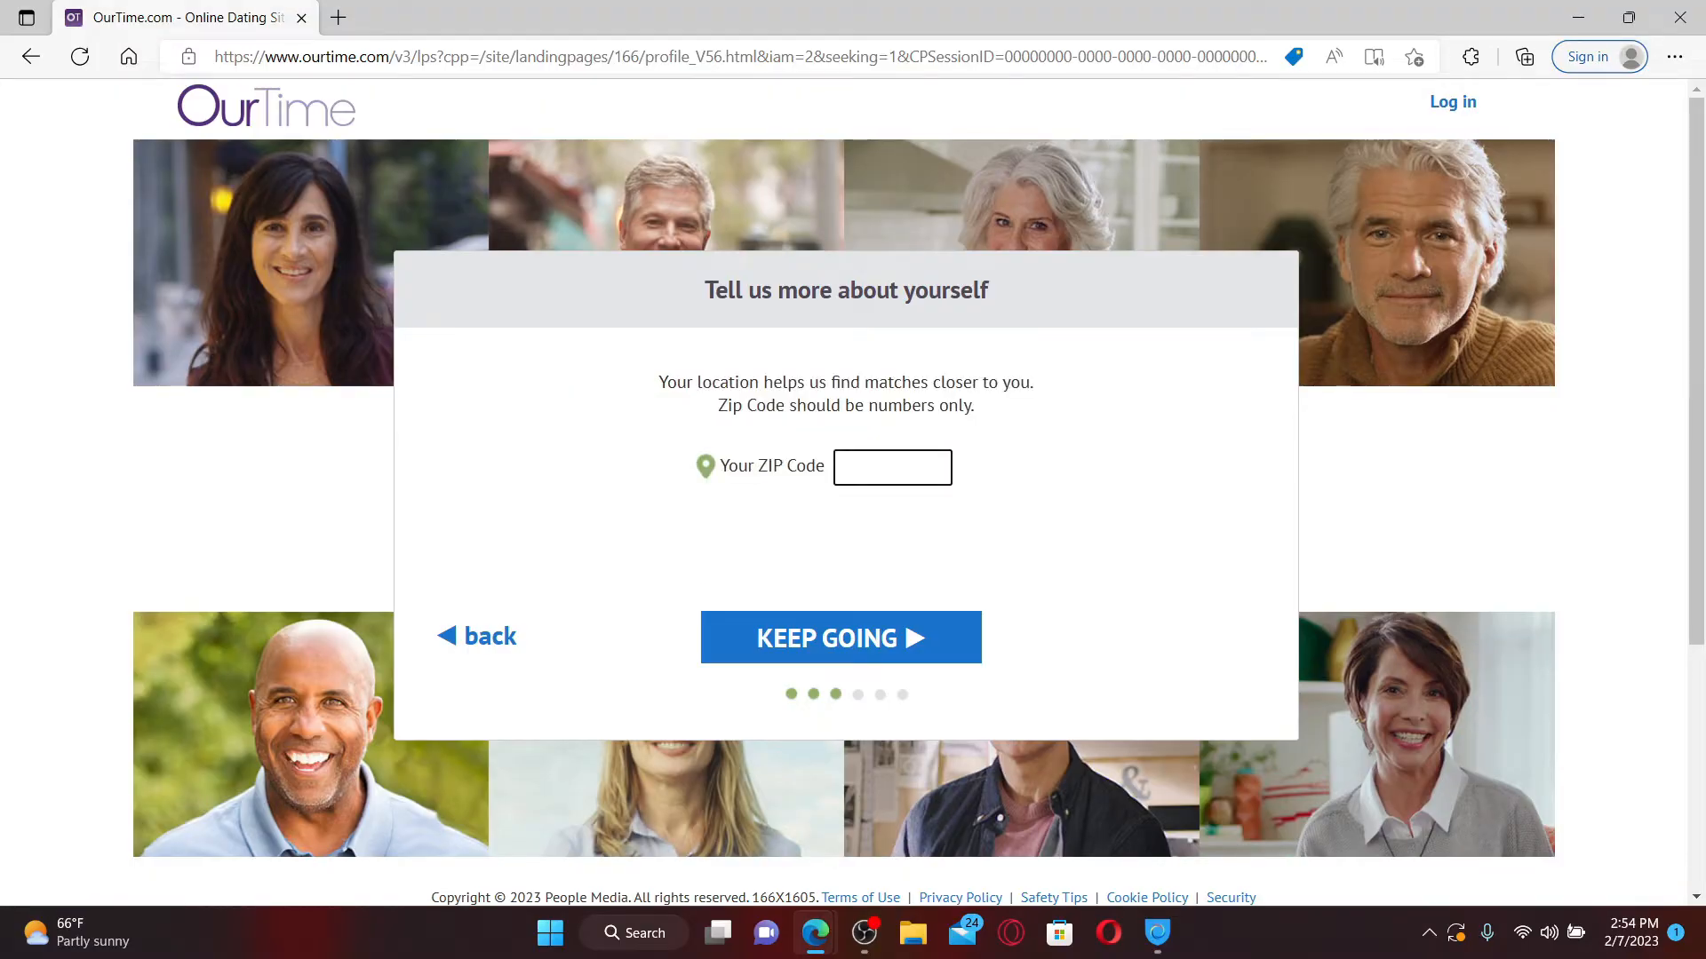
text(31709)
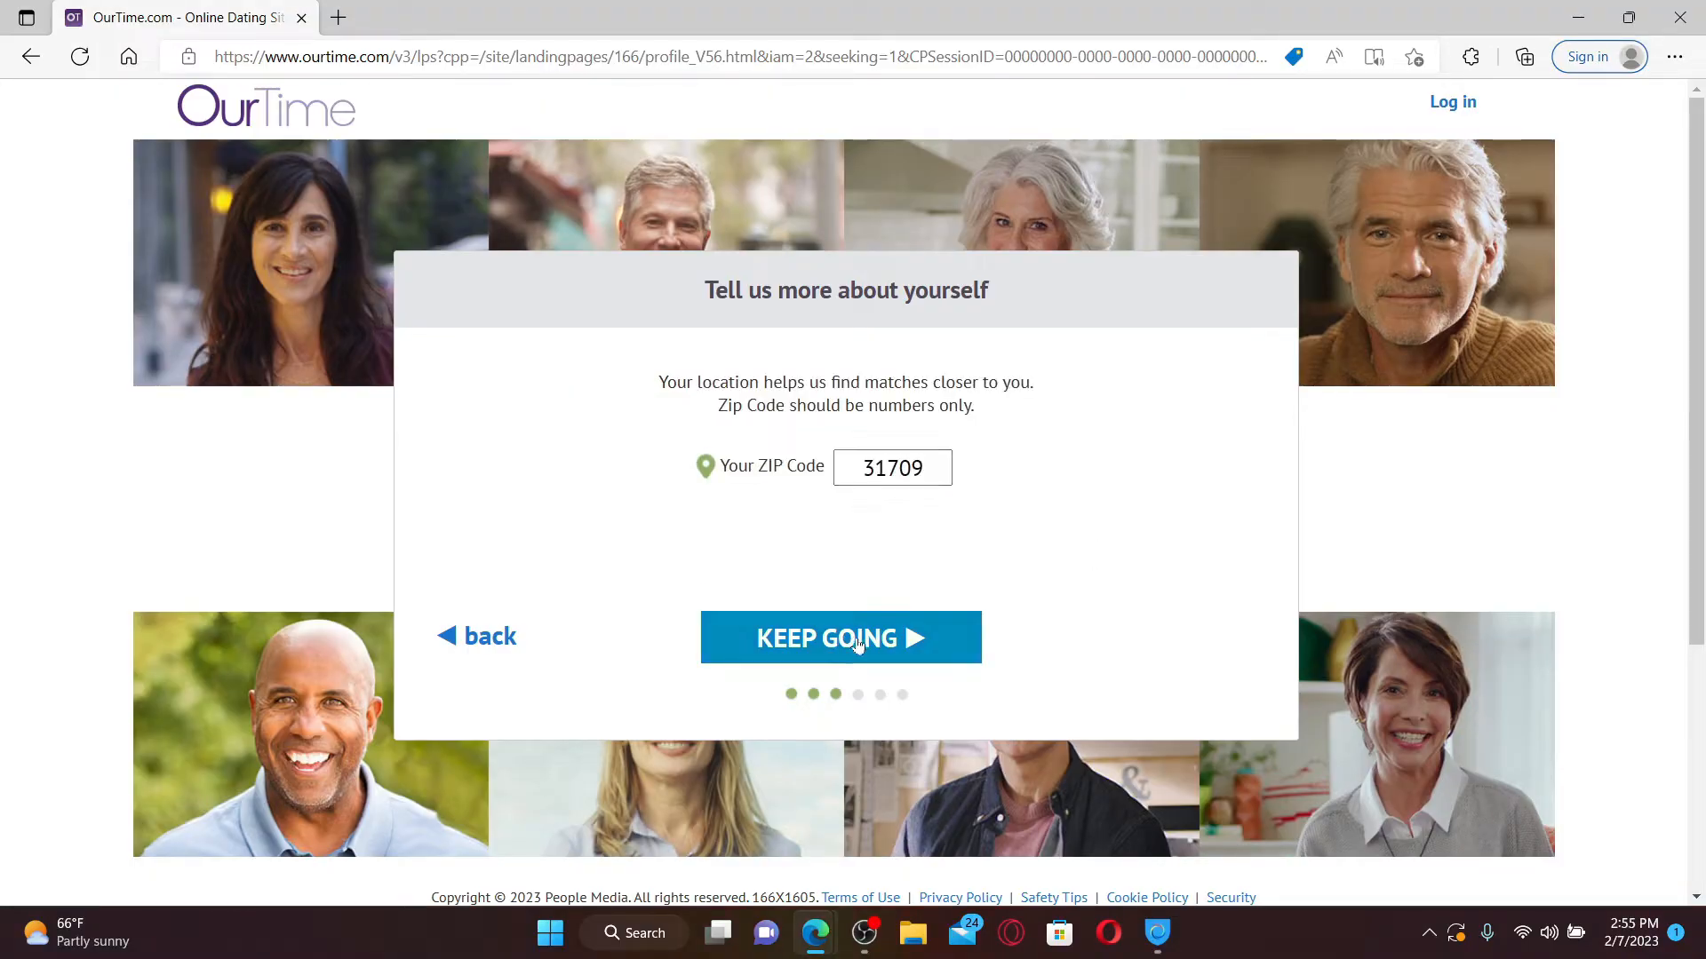
Submit the ZIP code, then enter first name 'Rupa' and a password.
click(840, 638)
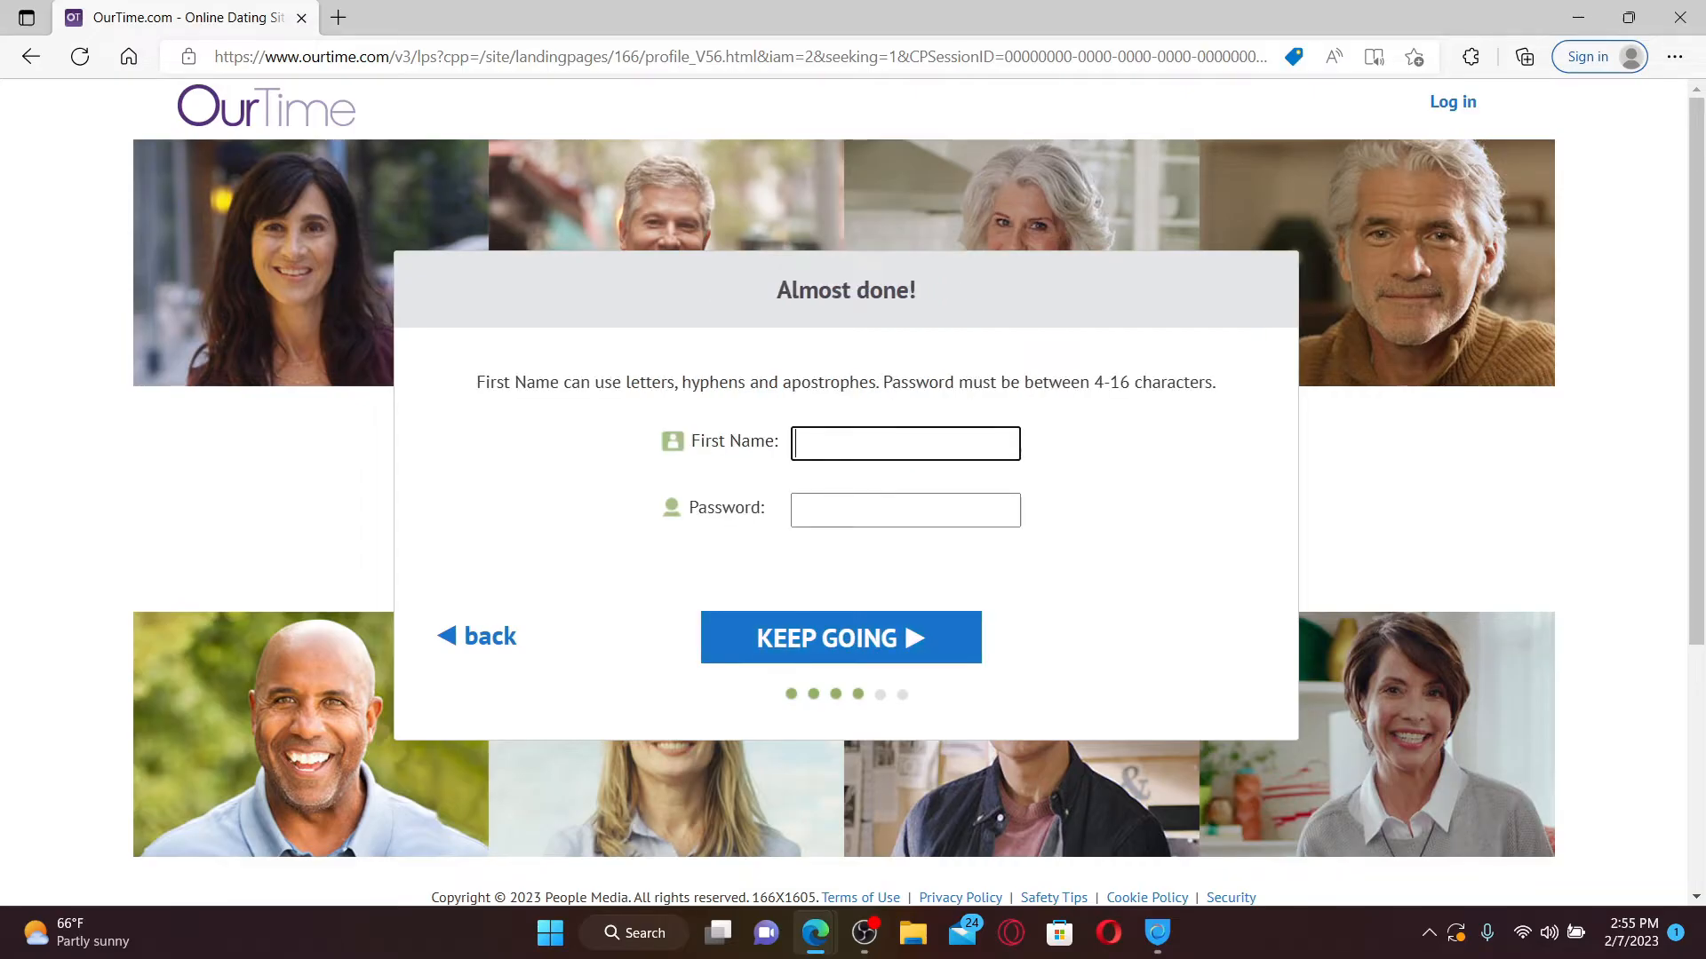
text(Rupa)
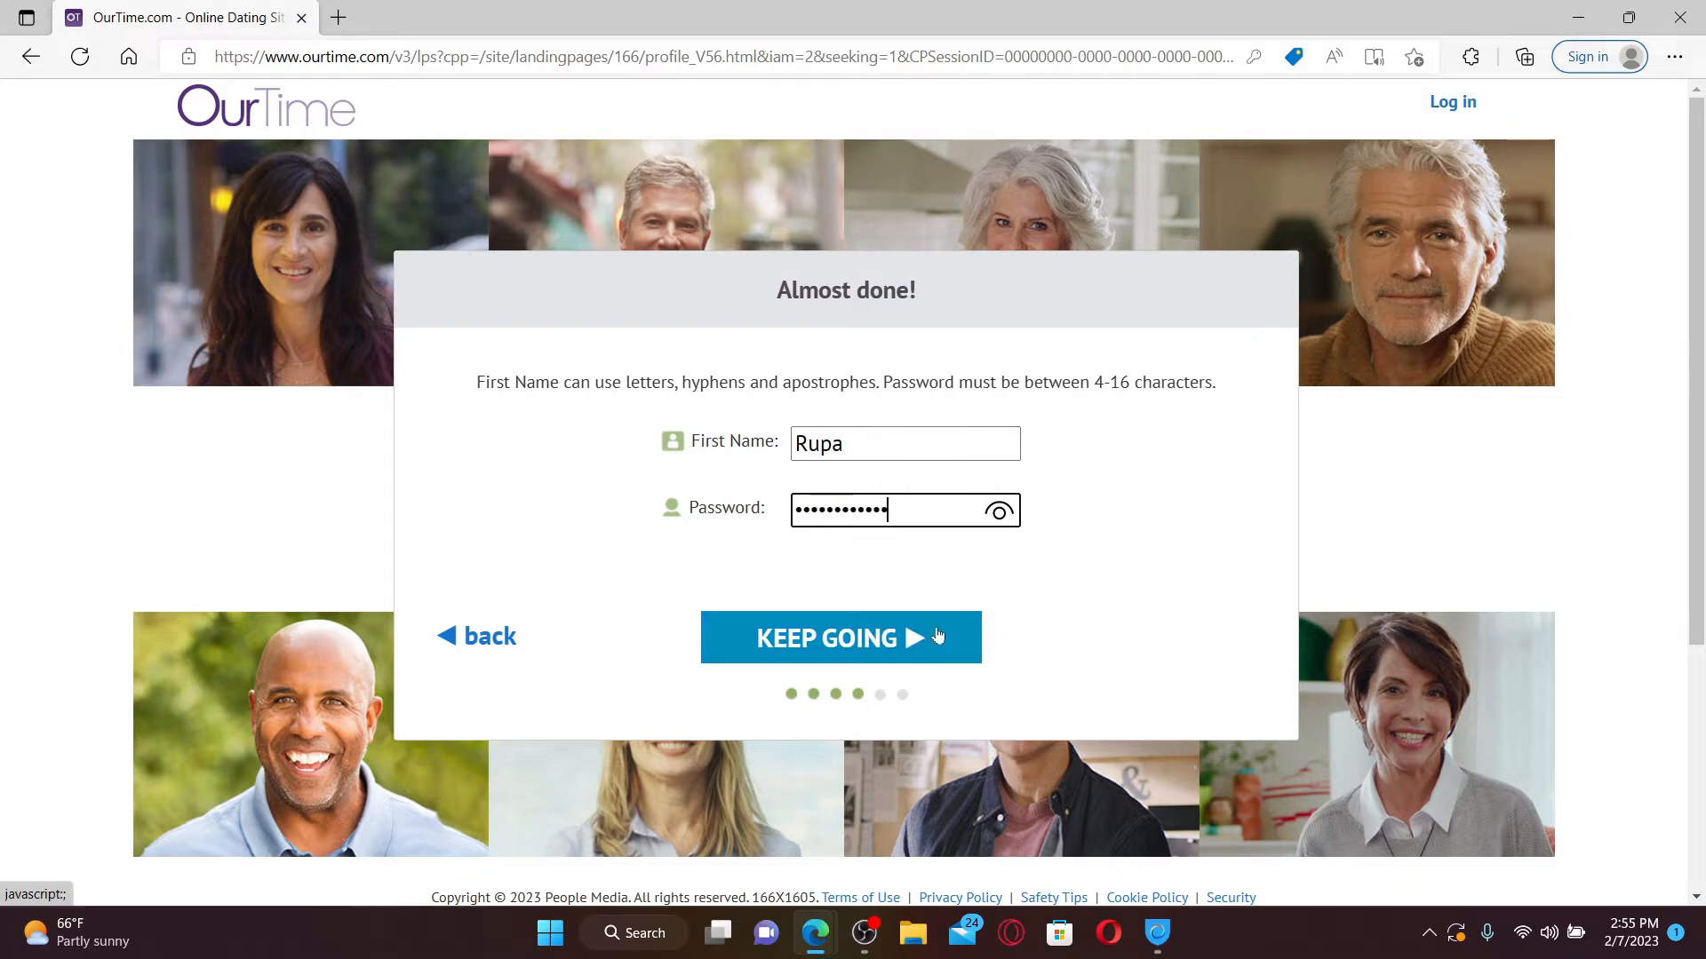
click(841, 638)
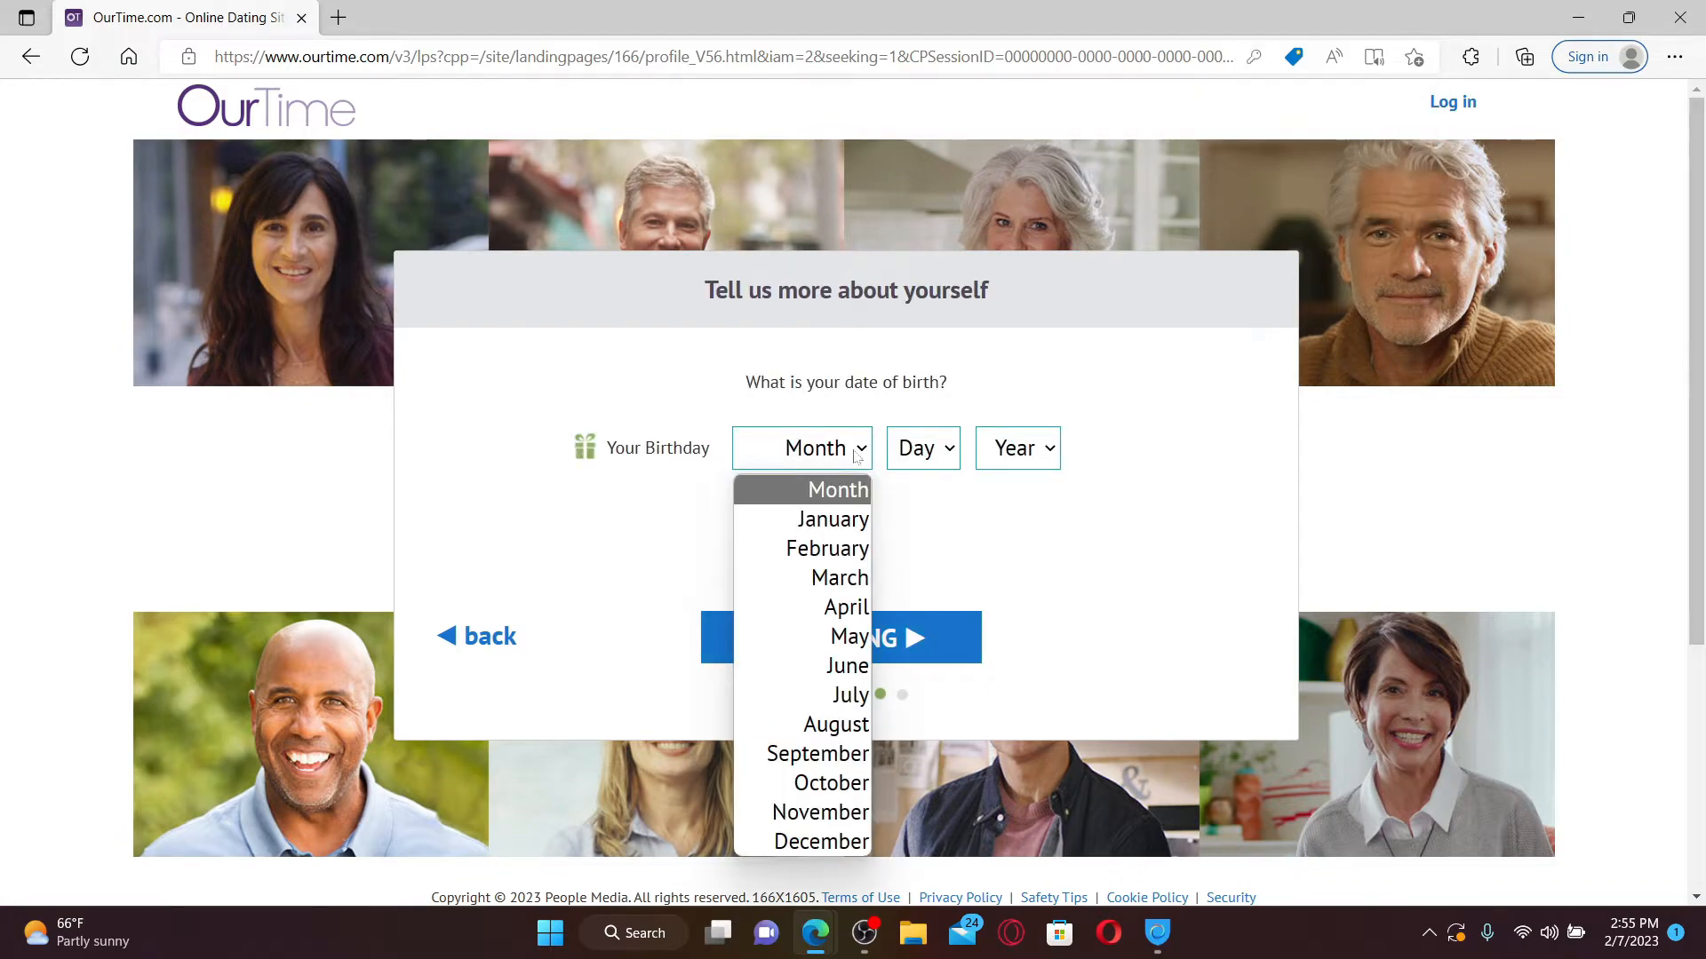
Submit birthday April 13, 1939 and begin entering the email 'rup'.
click(844, 607)
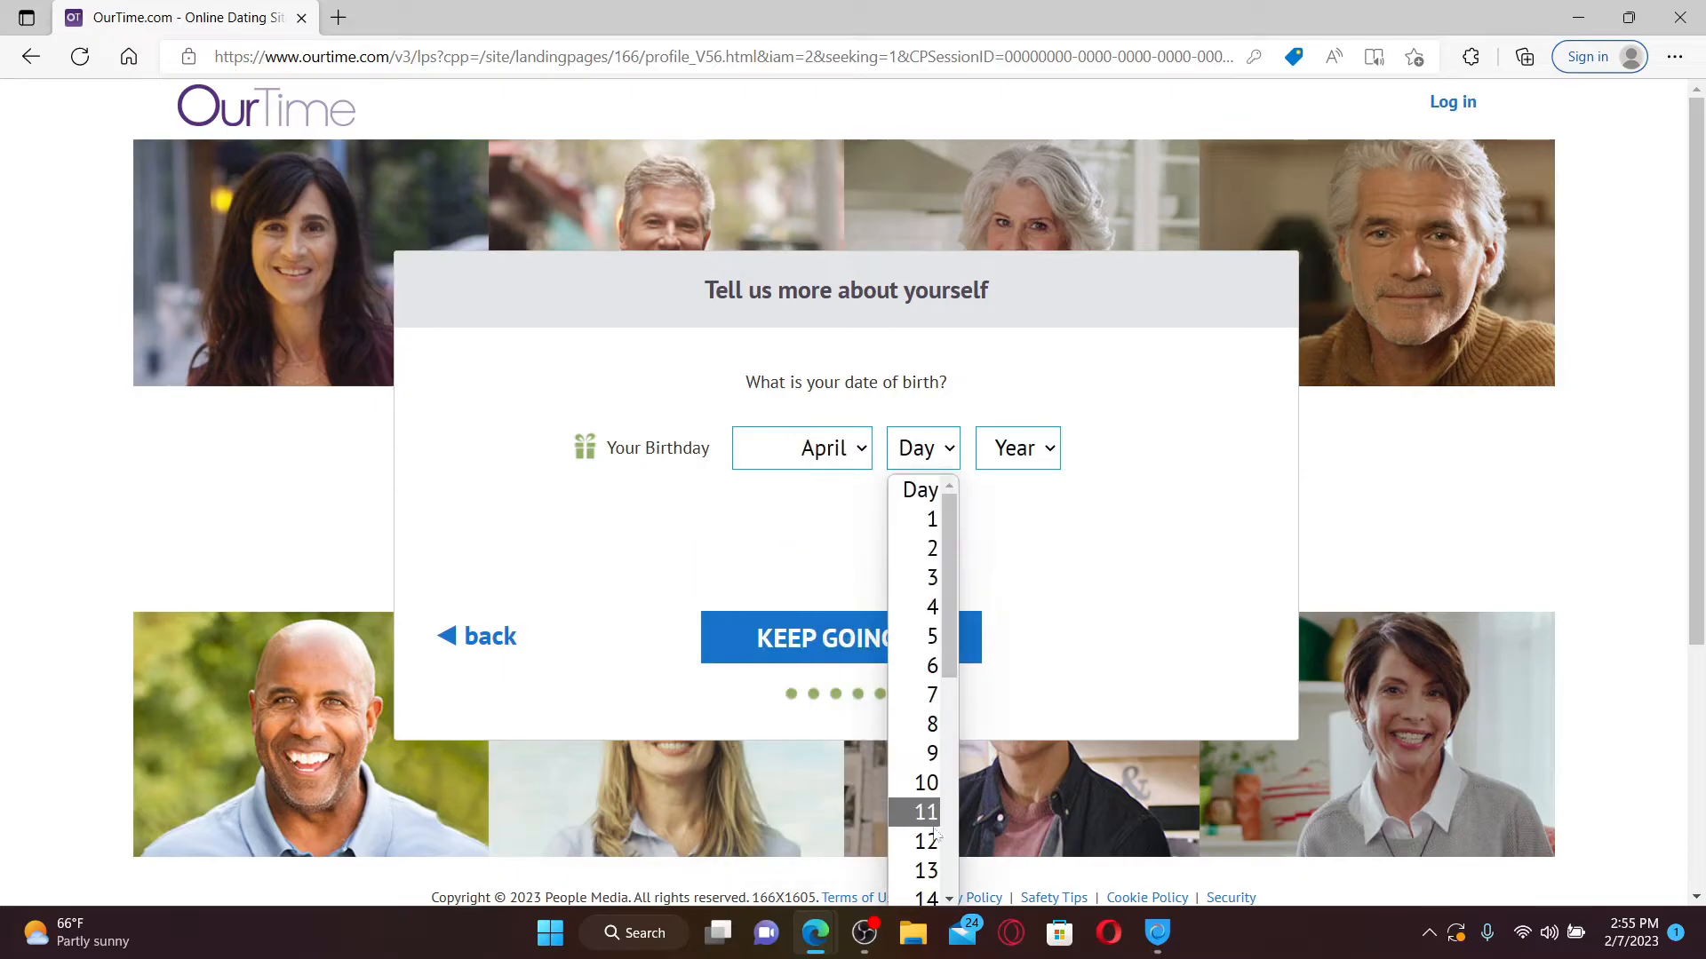
click(925, 870)
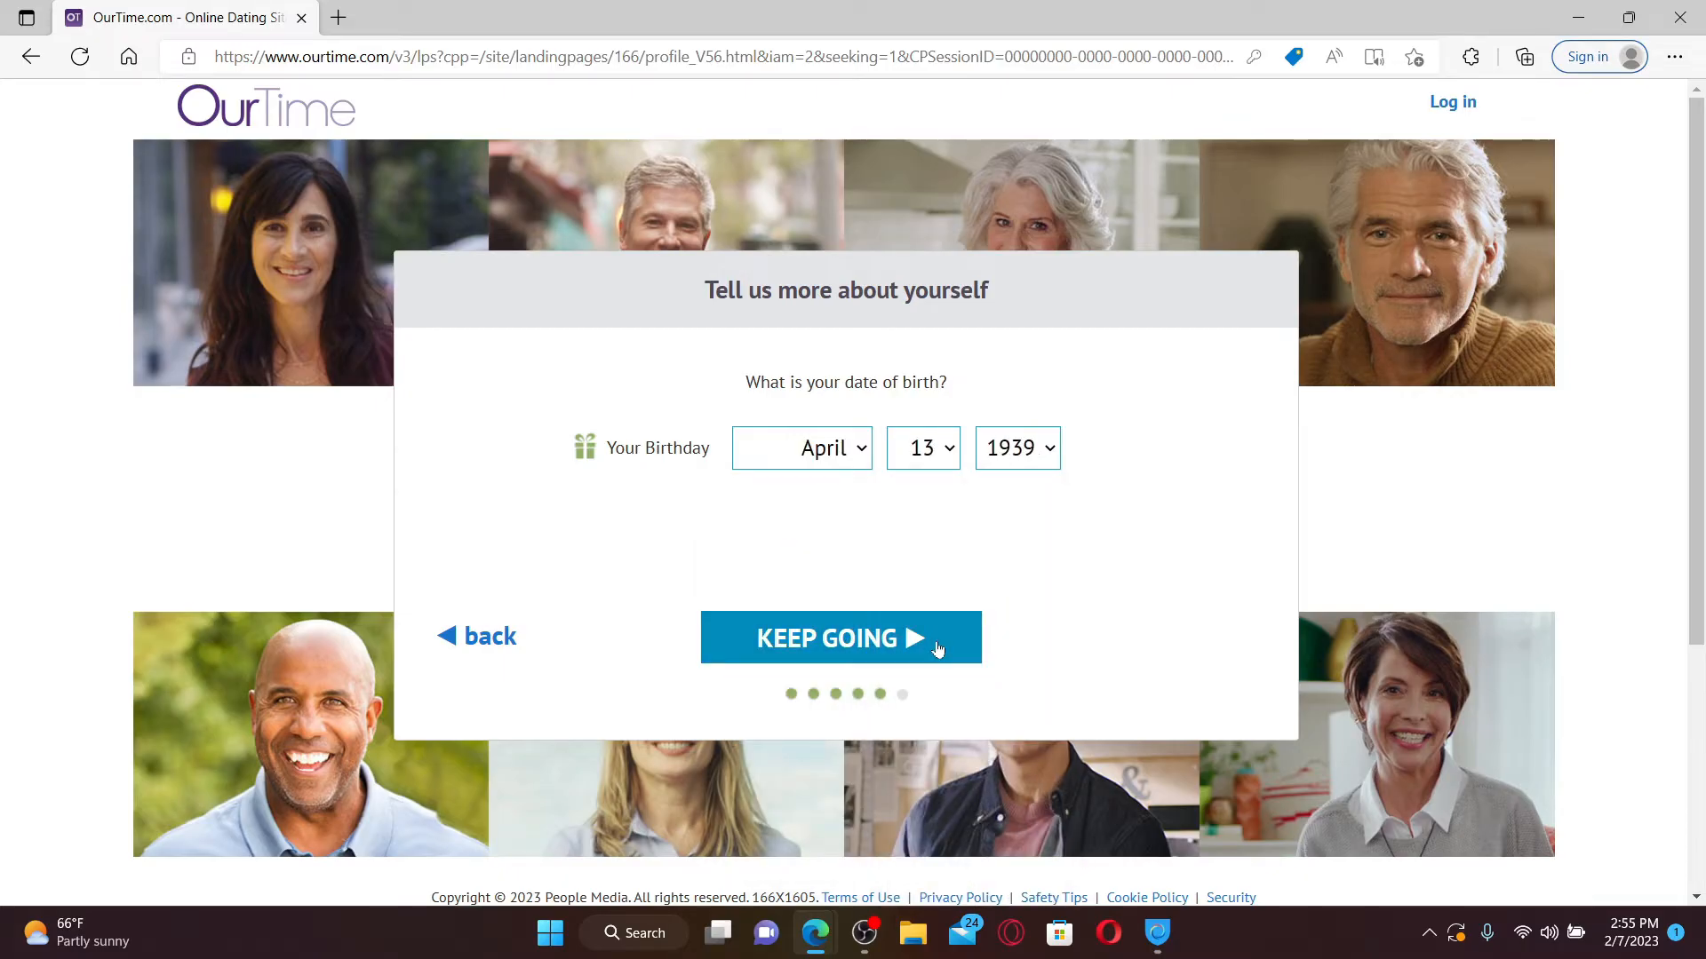
click(840, 638)
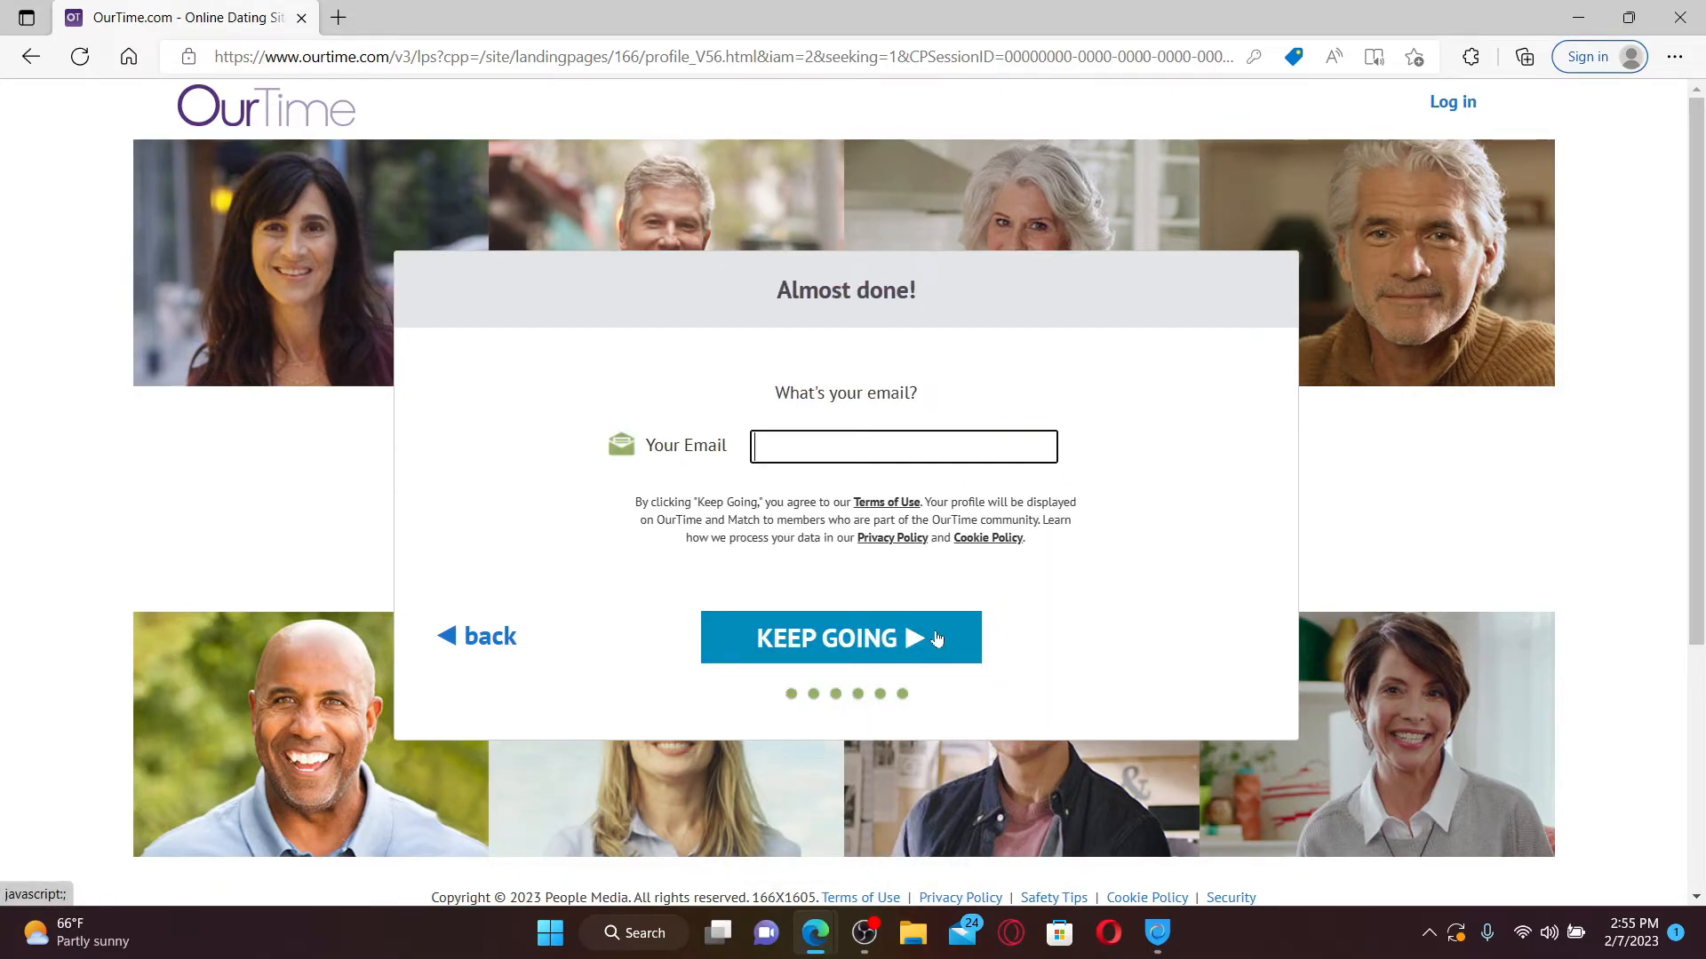
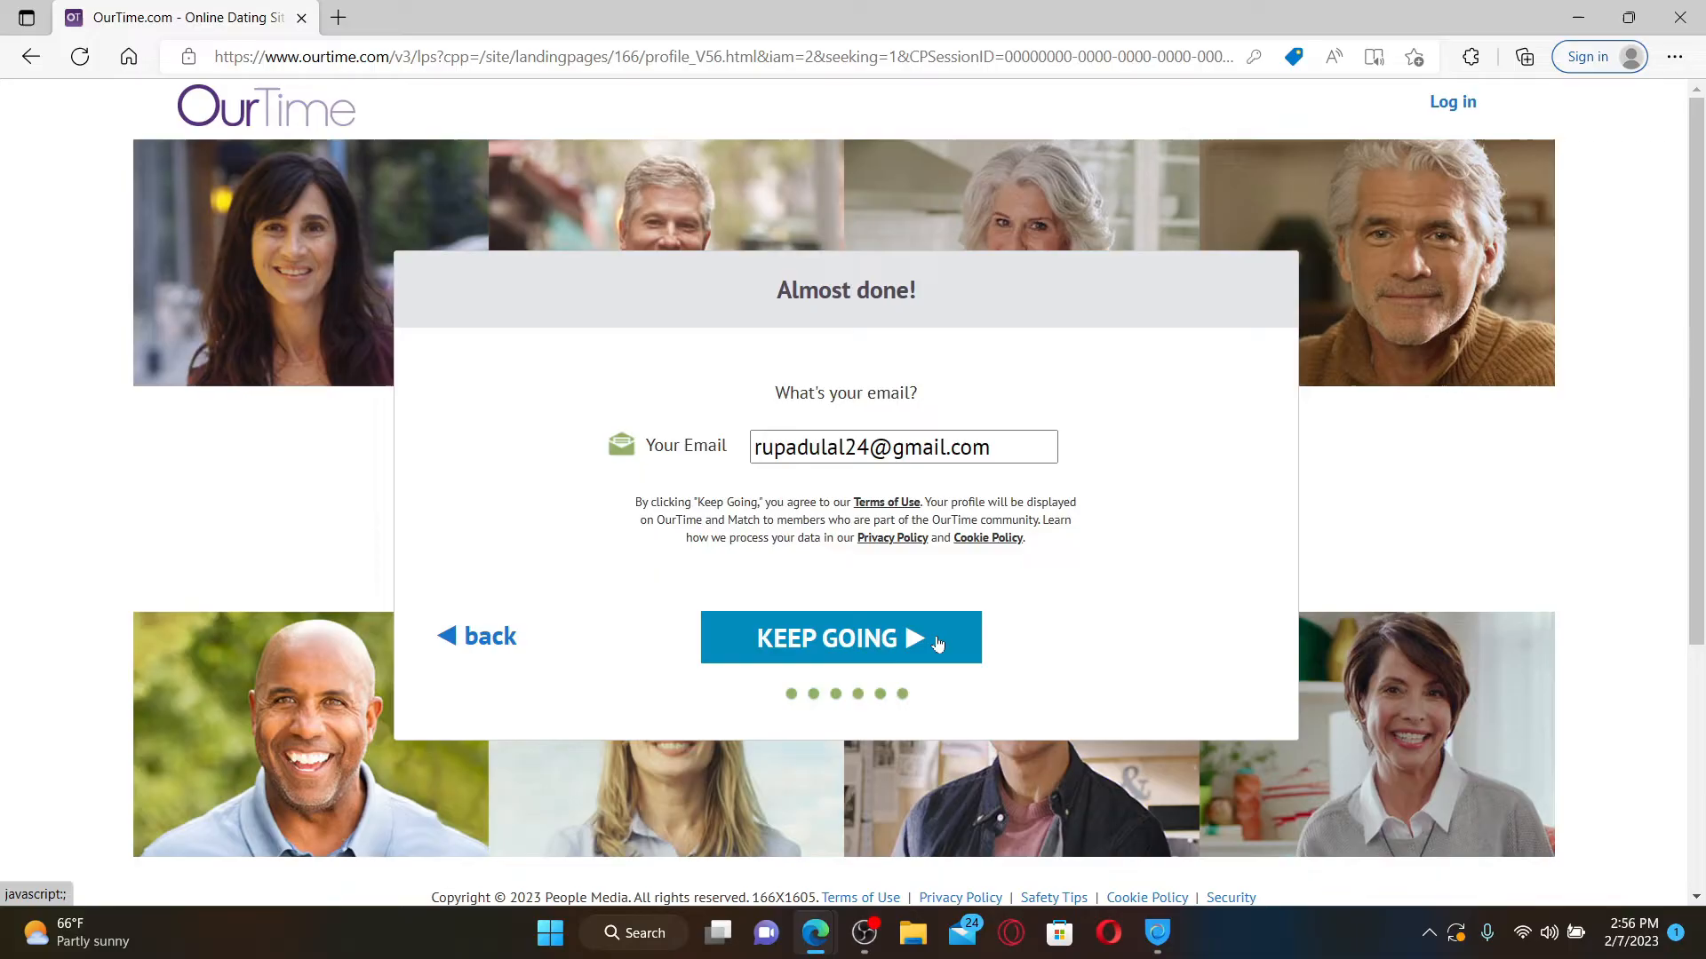
Submit the email, accept the privacy notice, skip the photo and submit the sports-fan sample about-me text.
click(841, 637)
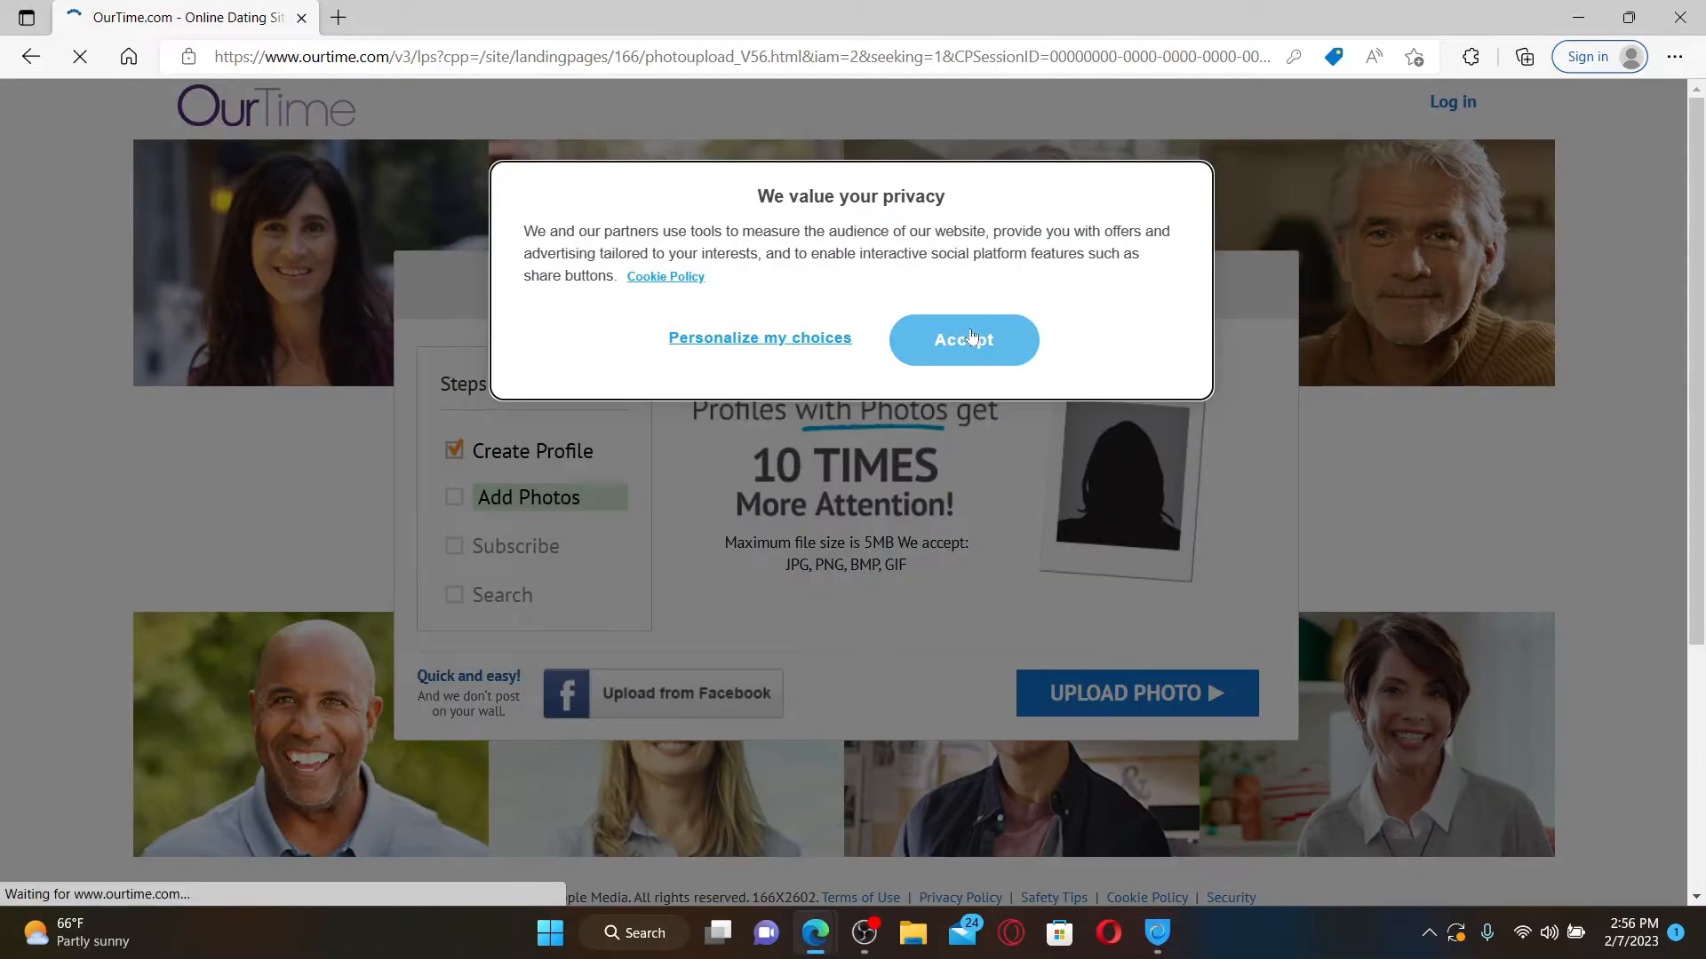
click(961, 339)
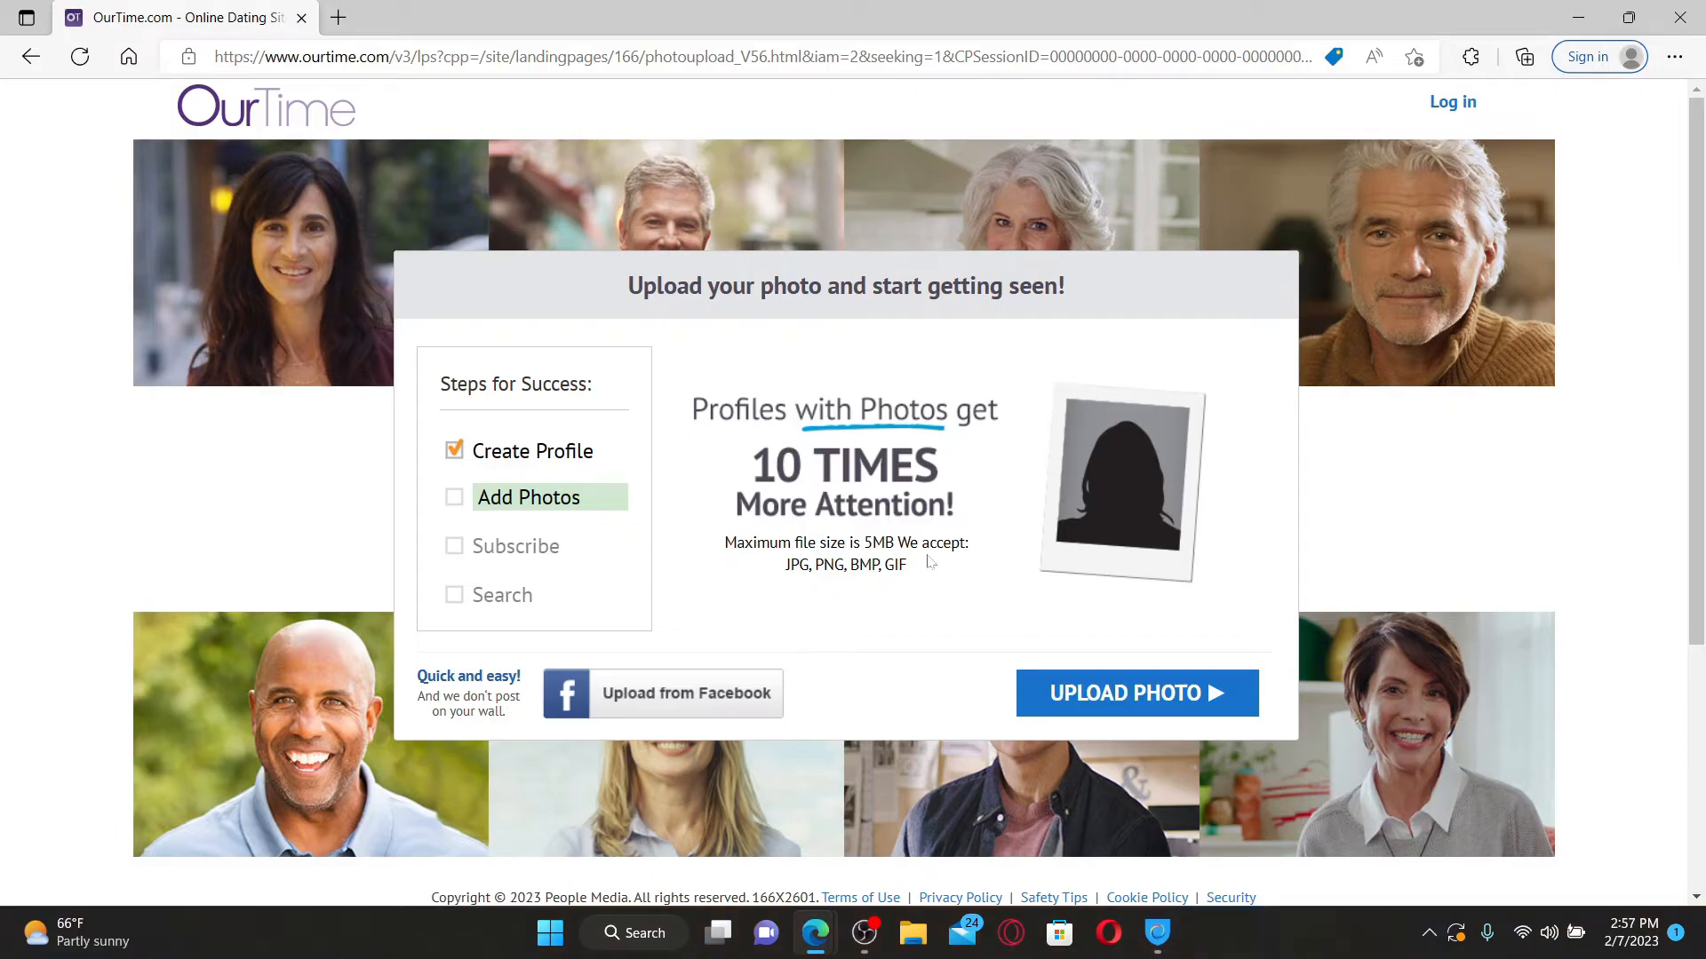
click(1135, 693)
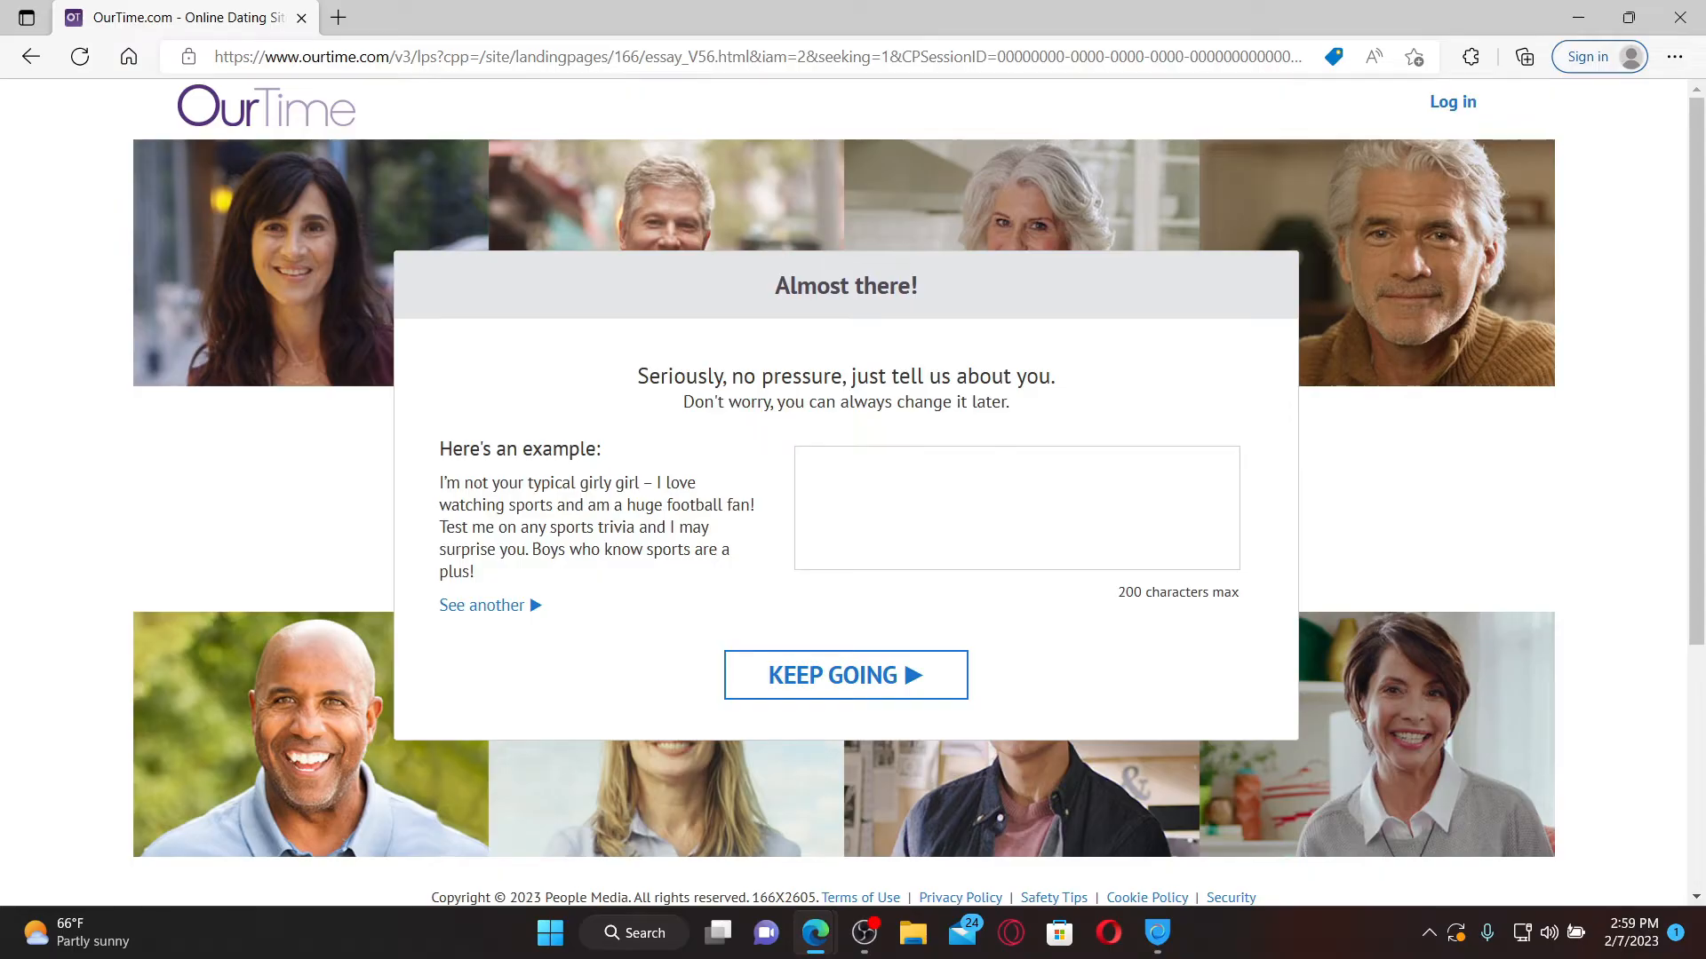
click(490, 604)
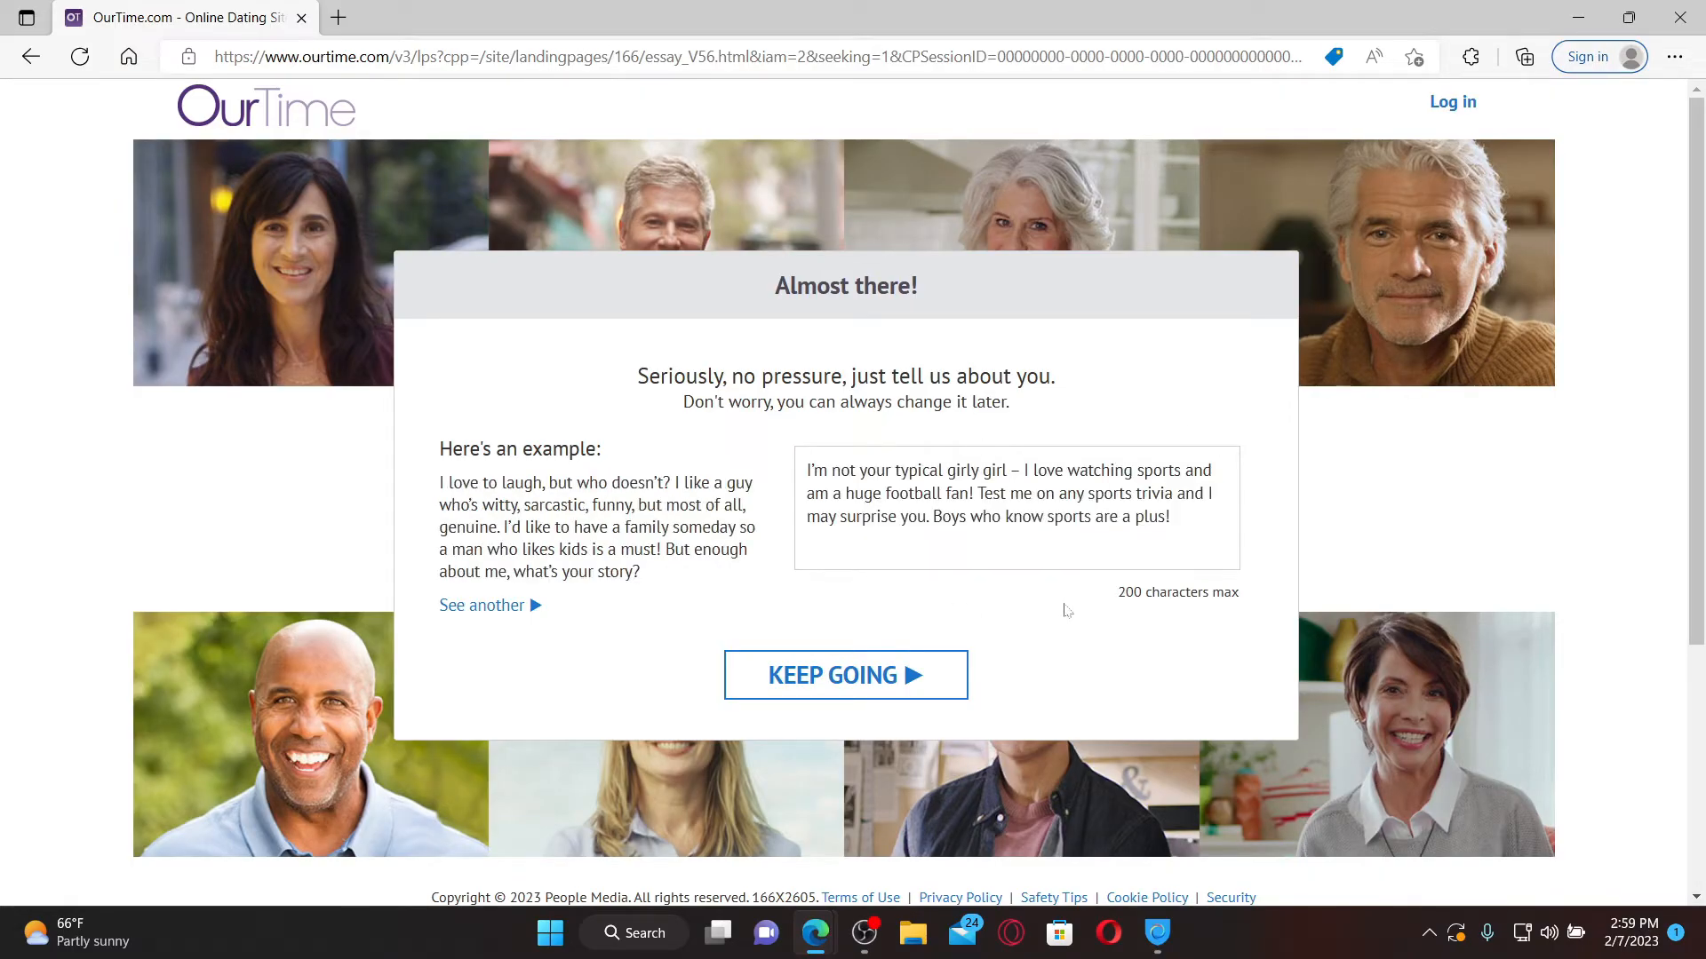
click(846, 675)
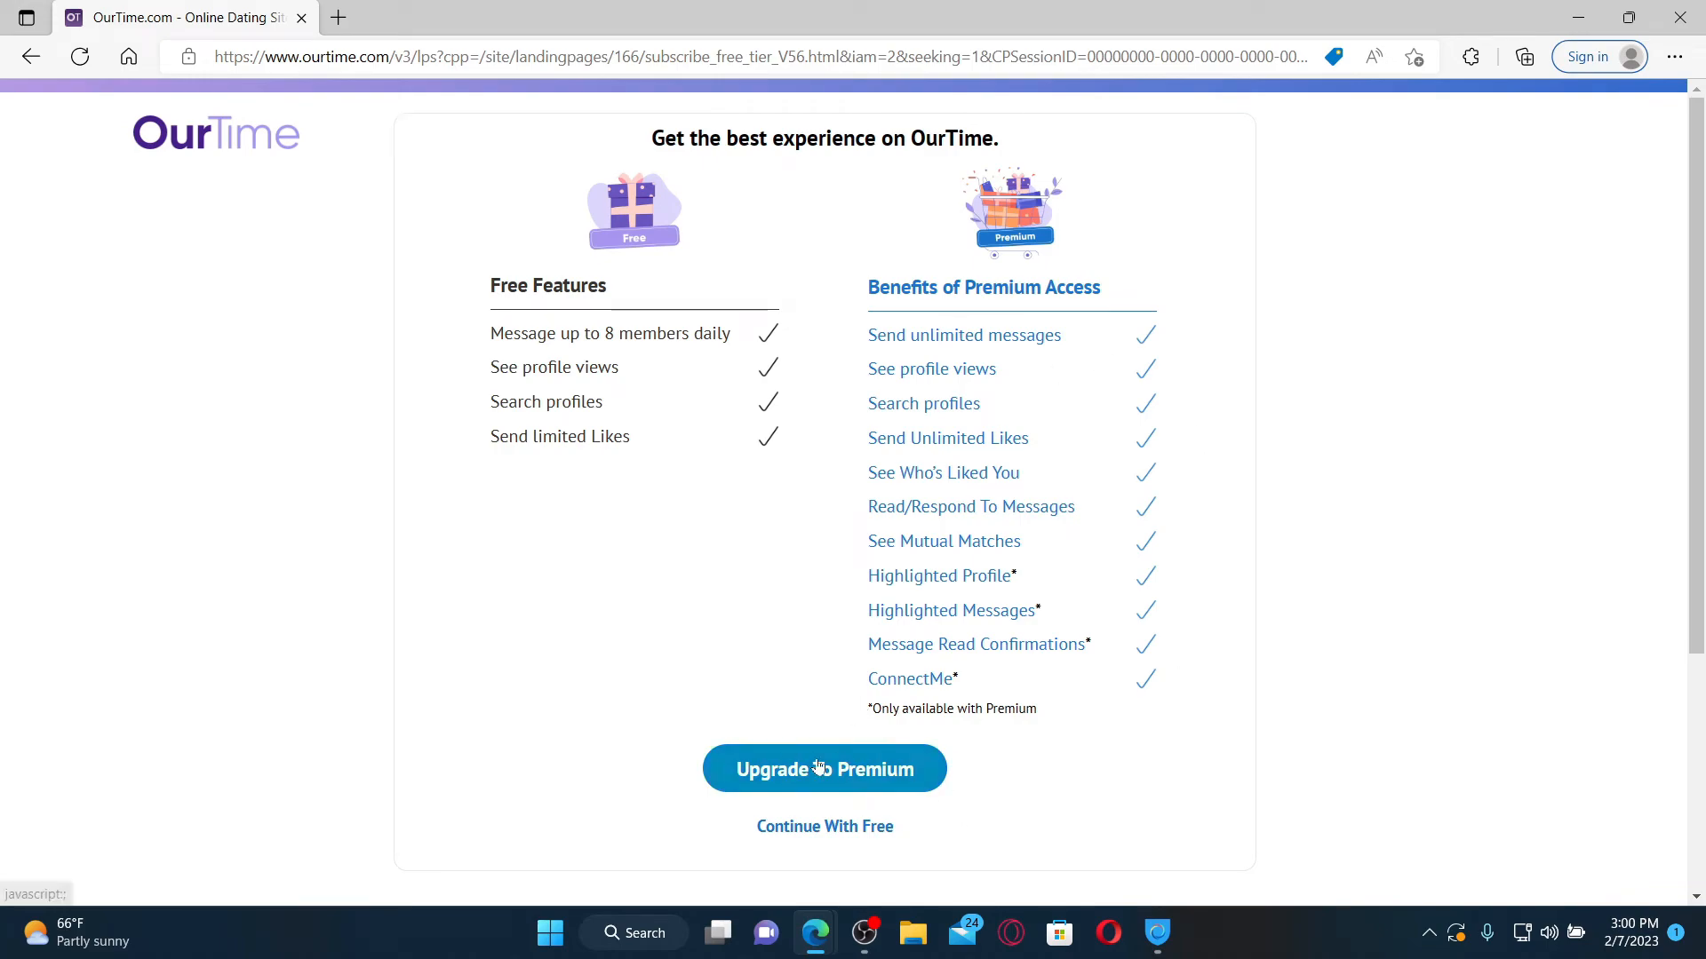
mouse_move(822, 767)
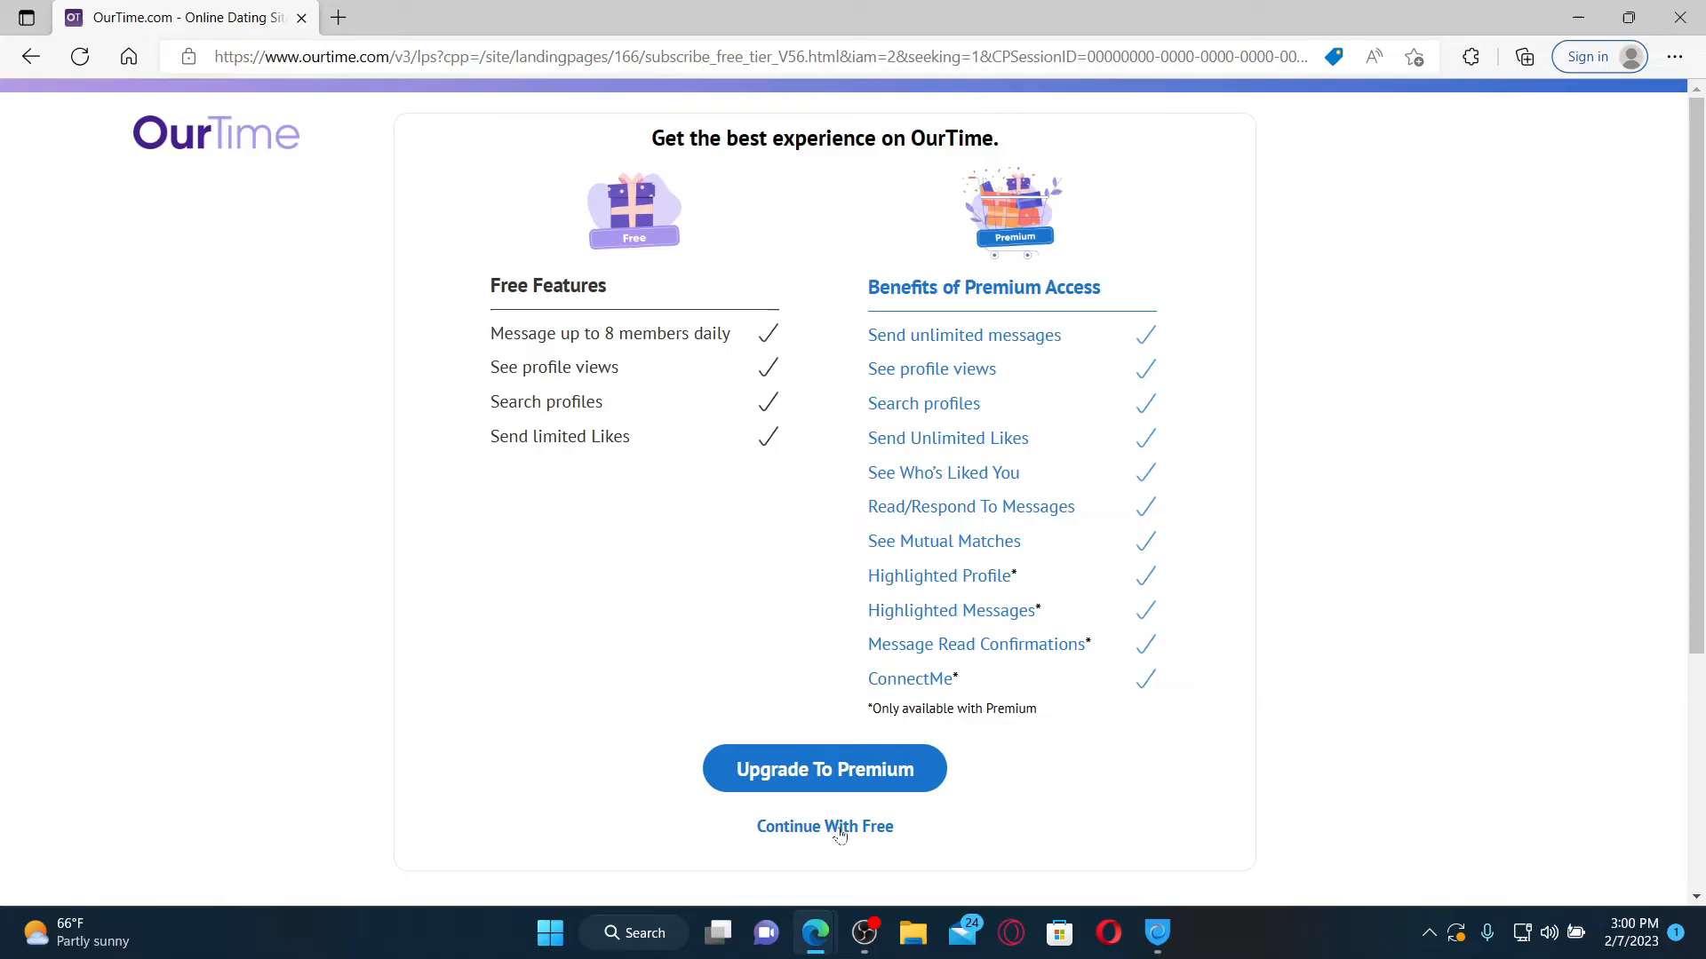
Choose 'Continue With Free' to reach the phone-number verification page.
click(822, 827)
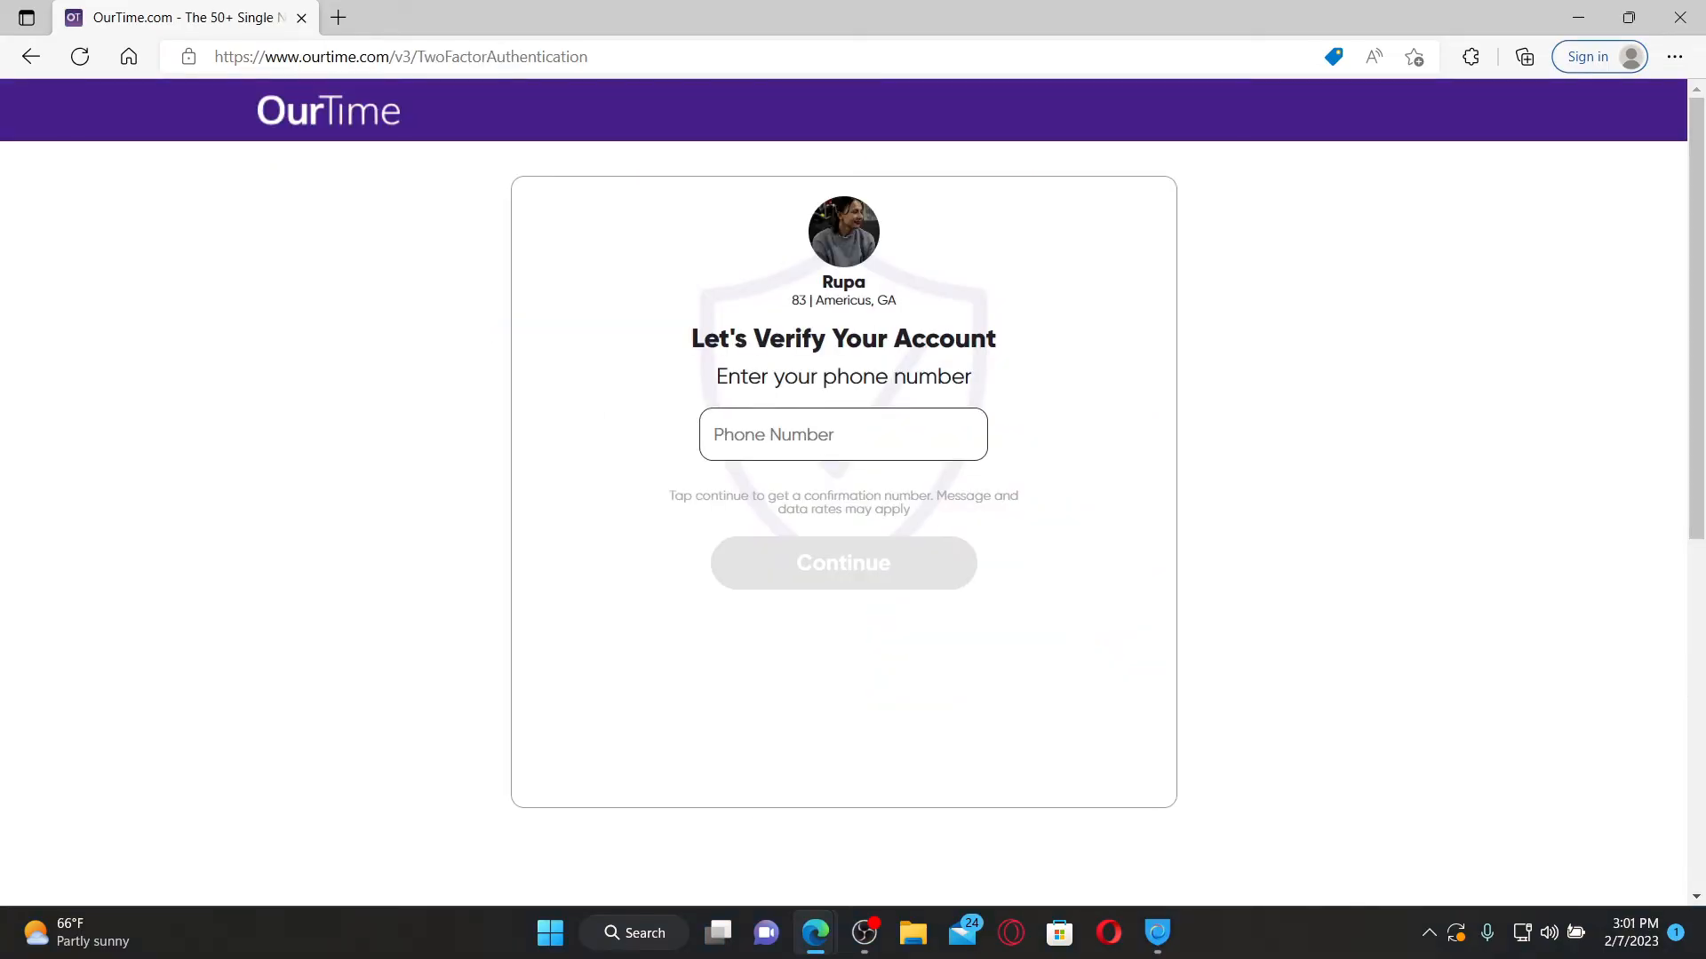
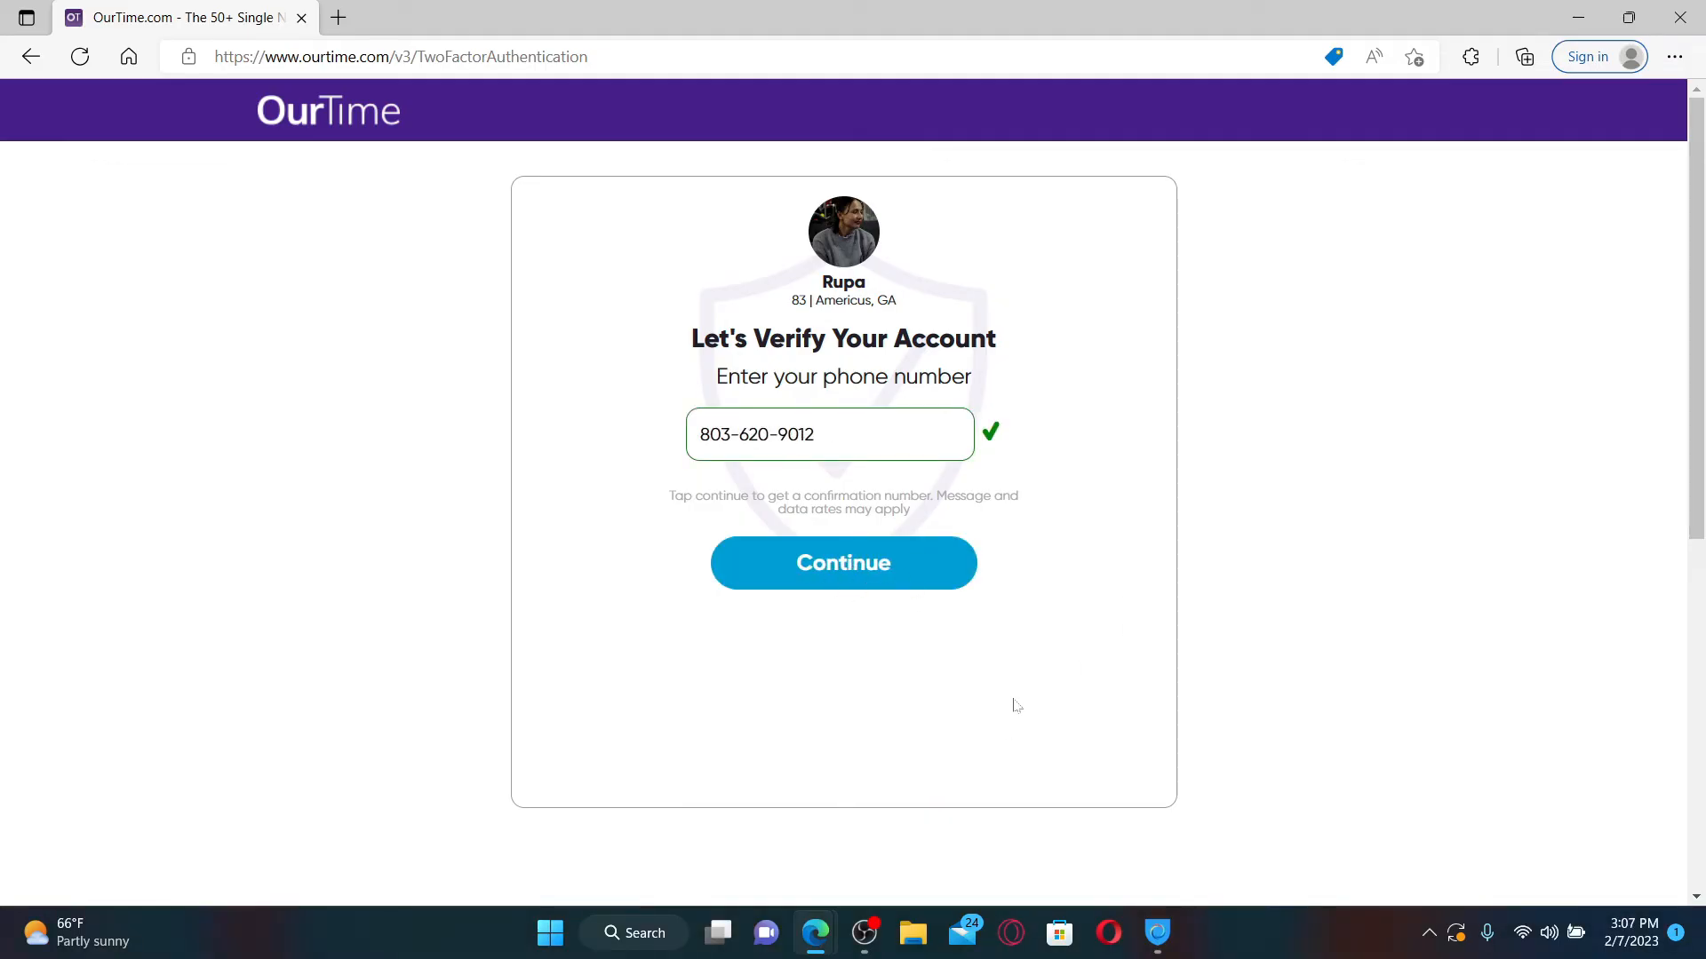
mouse_move(897, 652)
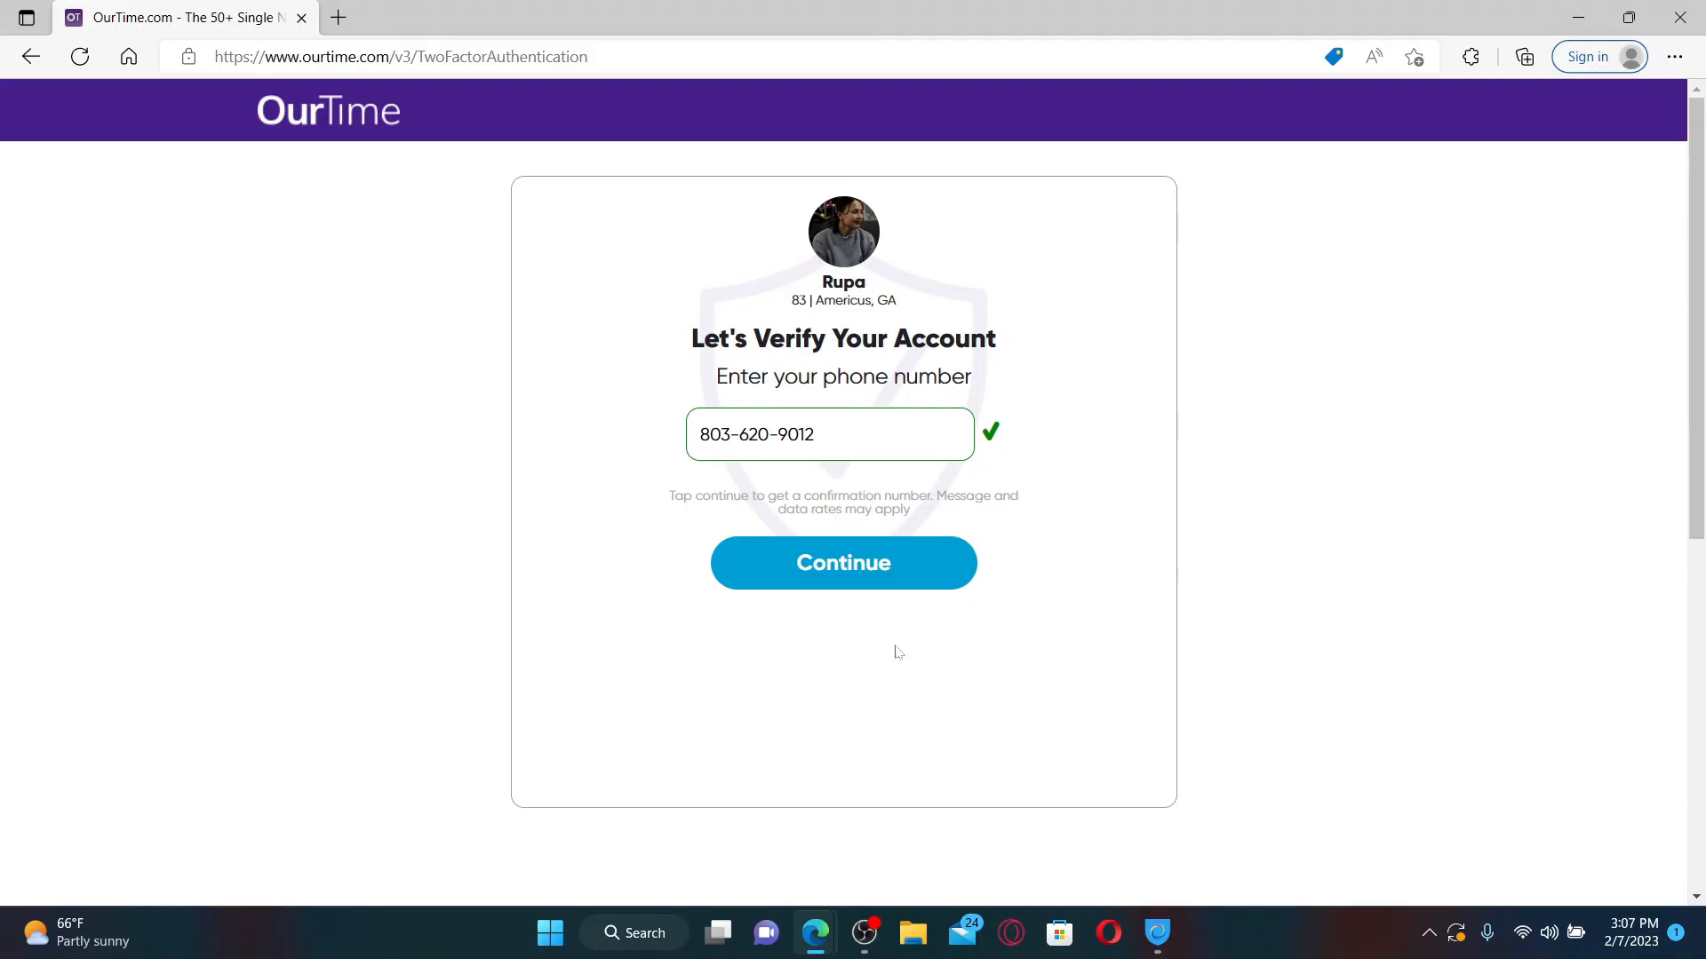